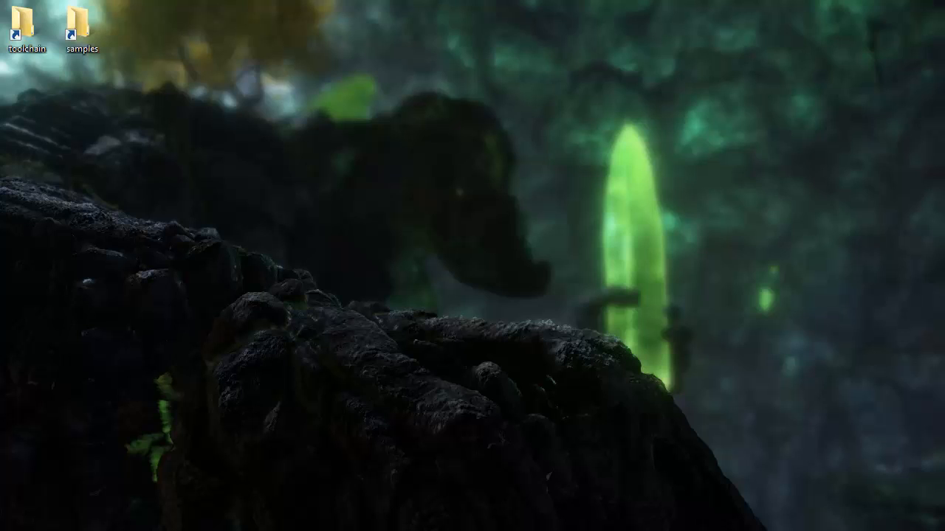
pyautogui.moveTo(643, 288)
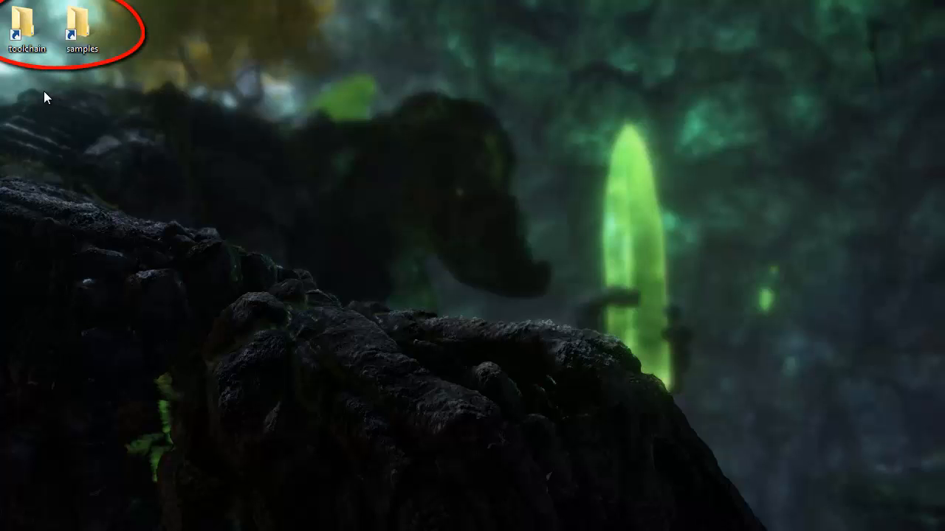
pyautogui.moveTo(41, 81)
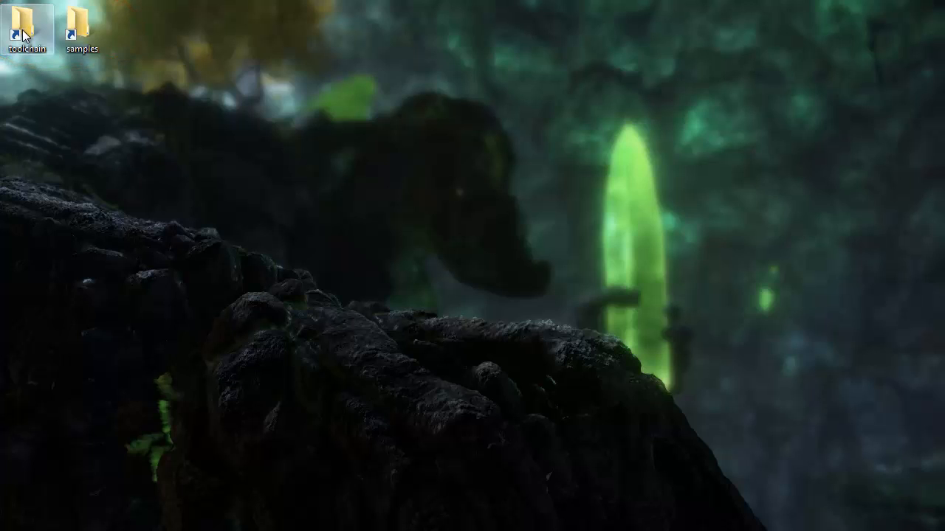
pyautogui.moveTo(28, 33)
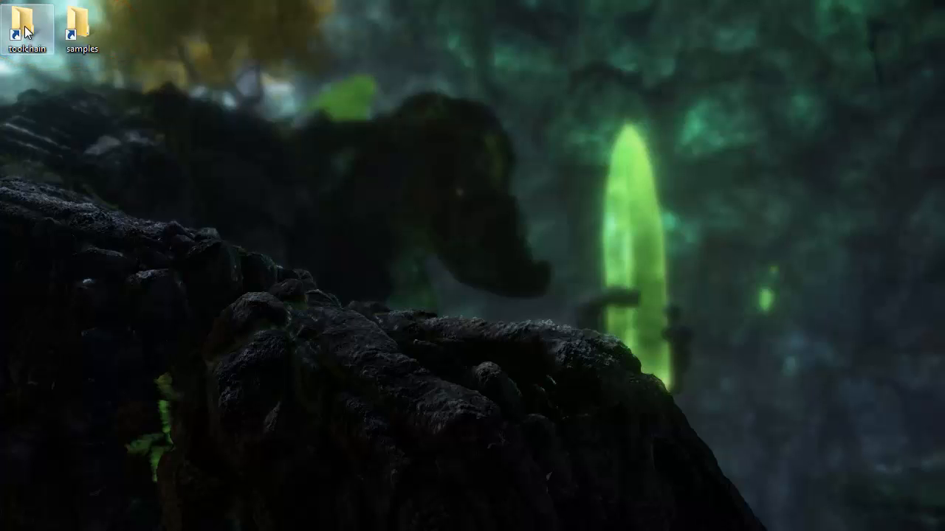
# Open the toolchain shortcut to show C:\Work\toolchain with its doc, engine, settings, tools and utils folders.
pyautogui.doubleClick(26, 22)
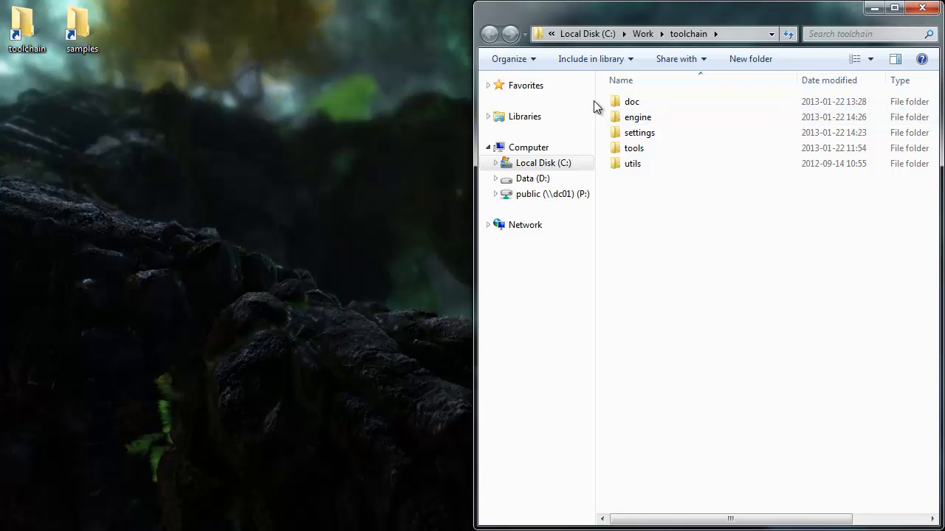
pyautogui.moveTo(637, 117)
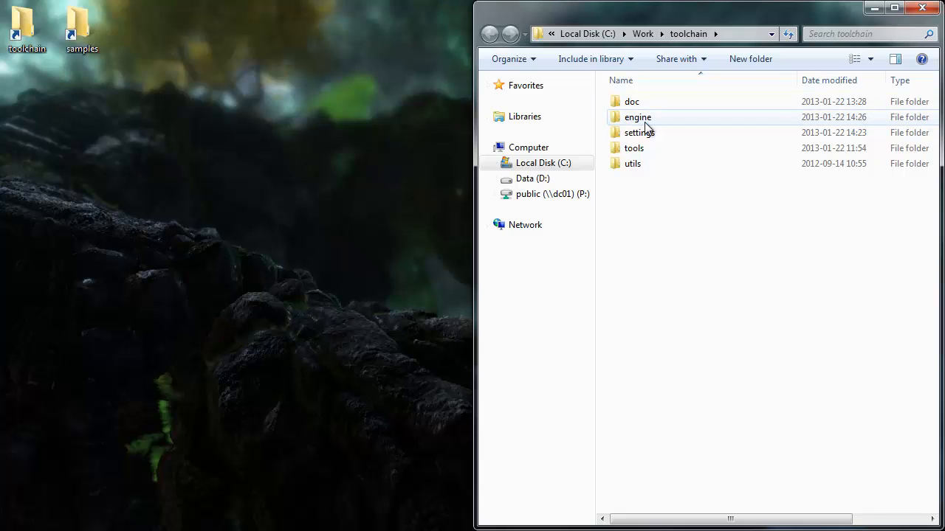
pyautogui.moveTo(637, 116)
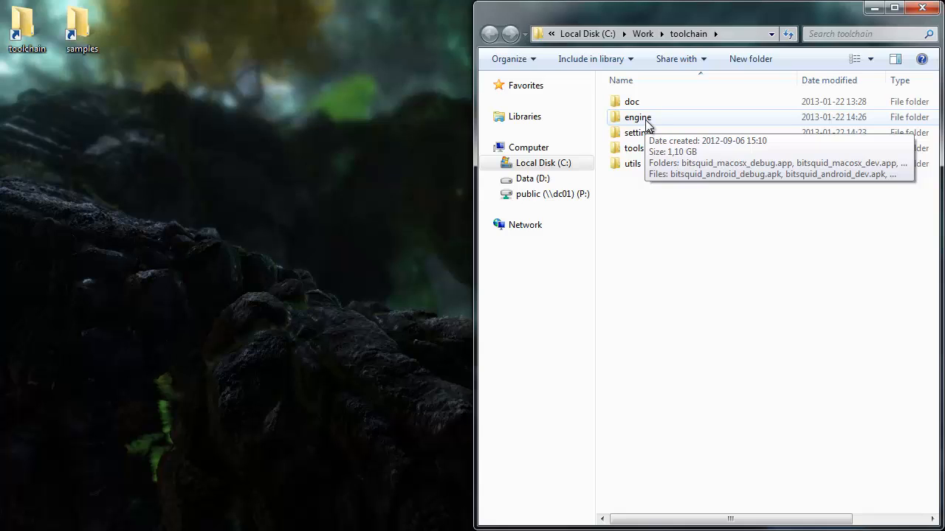
pyautogui.moveTo(639, 133)
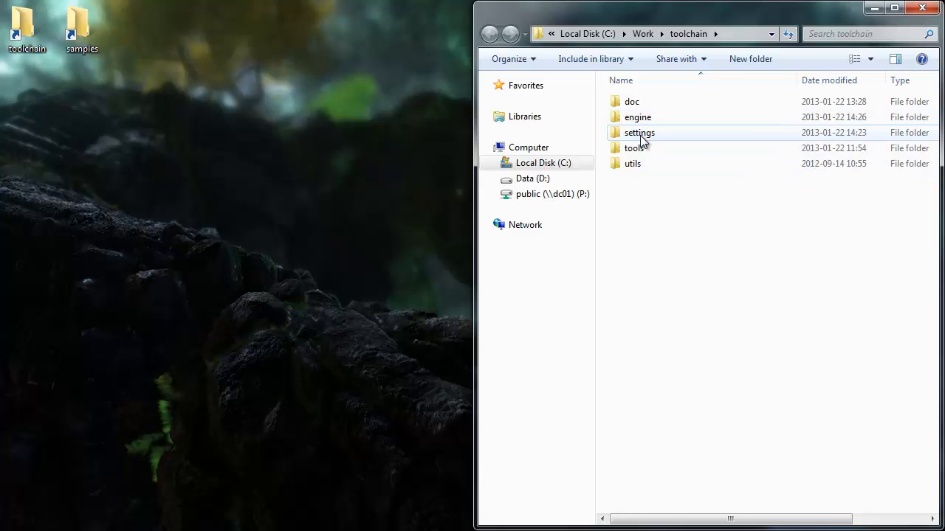
pyautogui.moveTo(639, 133)
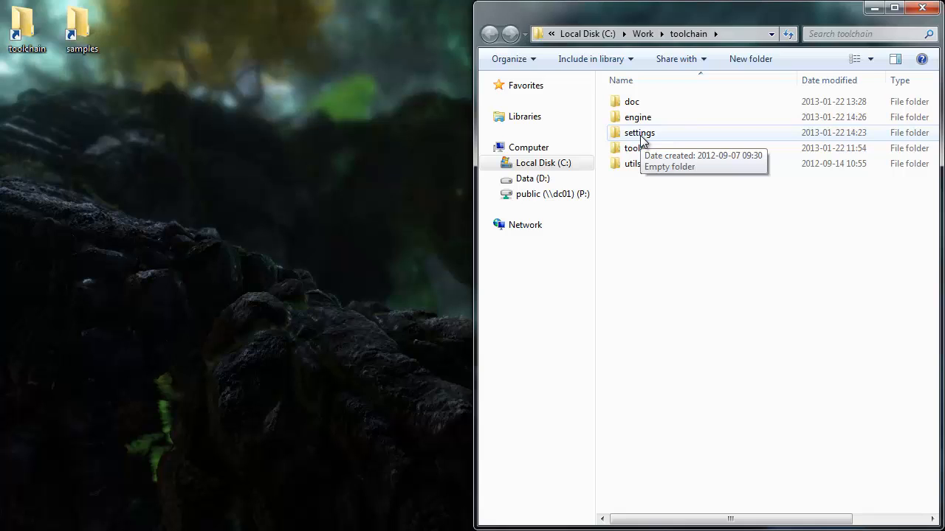
pyautogui.moveTo(633, 148)
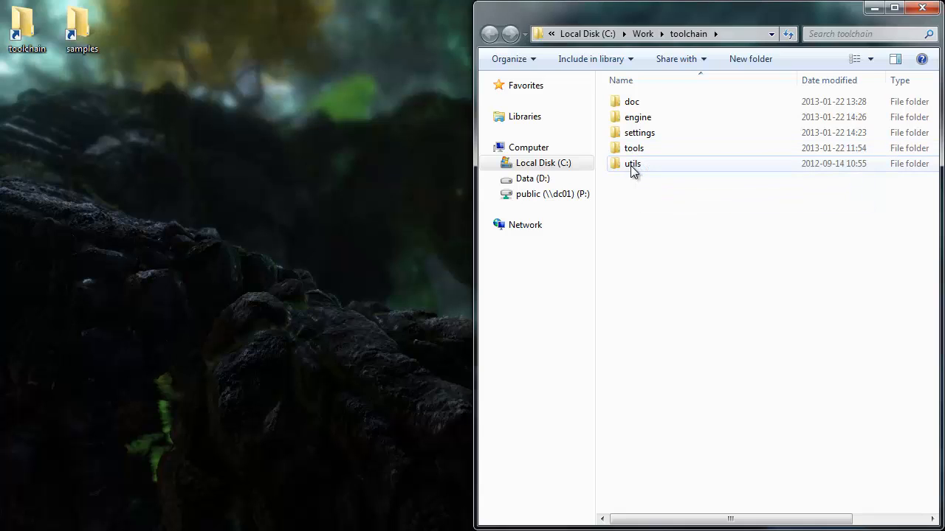
pyautogui.moveTo(650, 171)
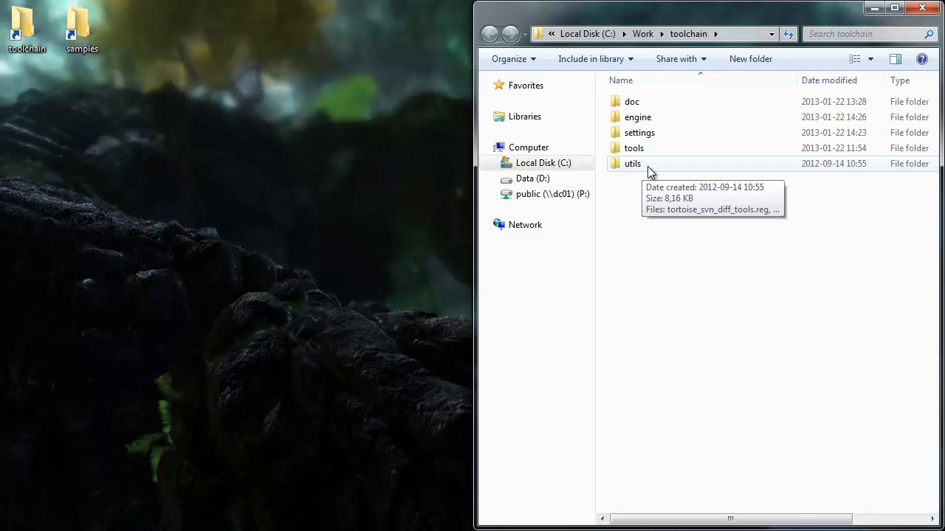
pyautogui.moveTo(632, 148)
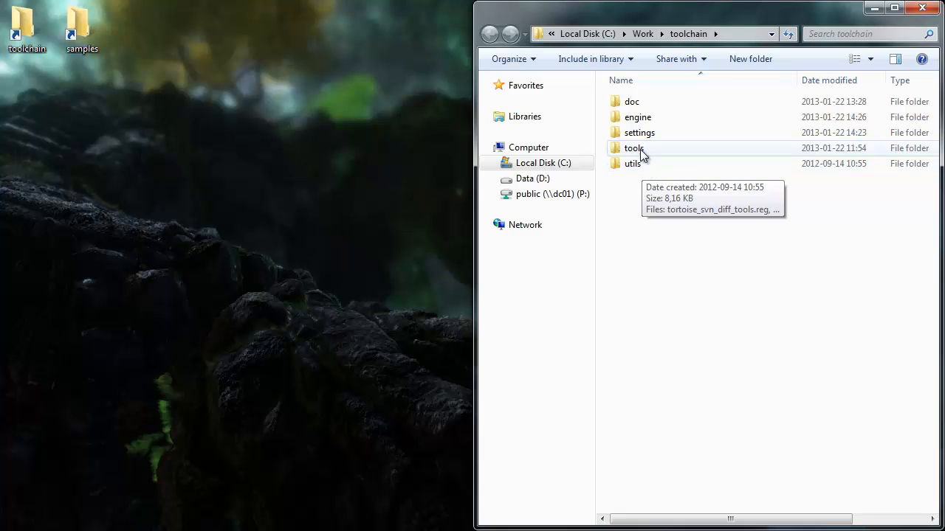
# Open the tools folder and create a desktop shortcut to tool_center.exe.
pyautogui.doubleClick(634, 148)
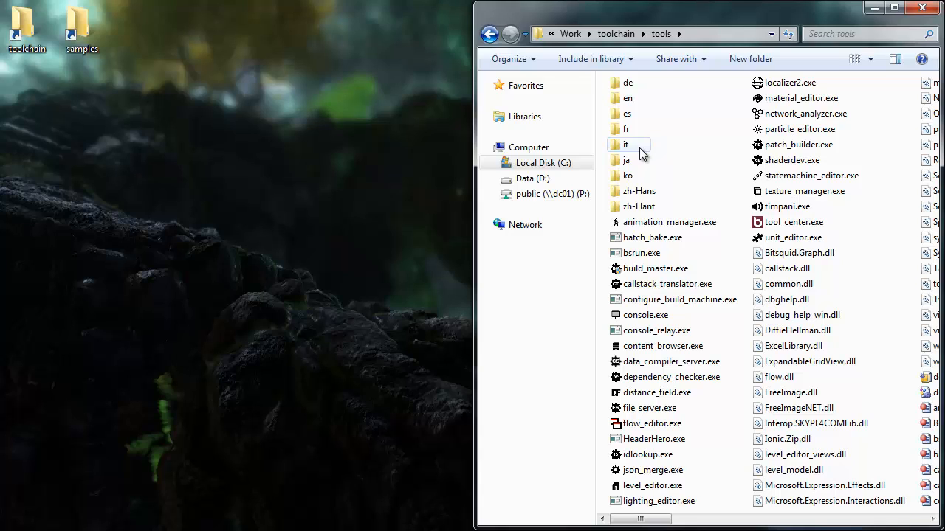
pyautogui.moveTo(793, 221)
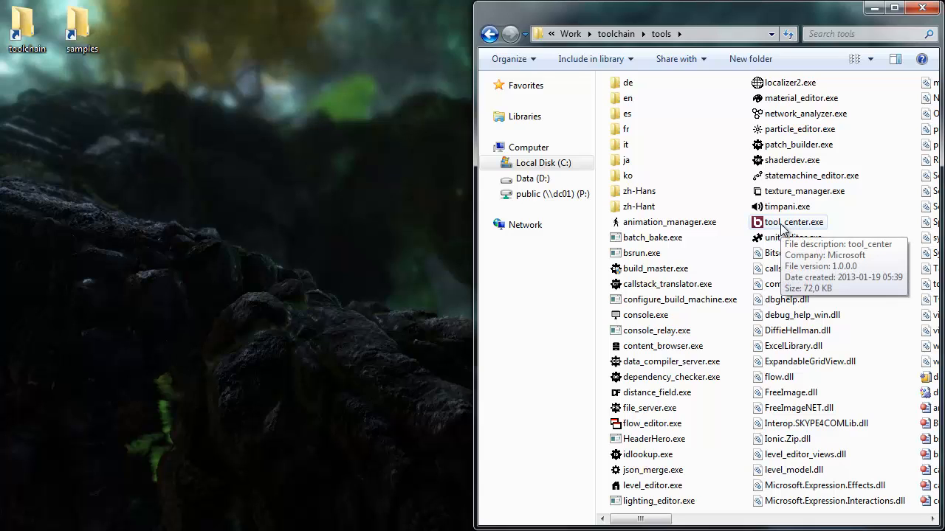
pyautogui.moveTo(794, 230)
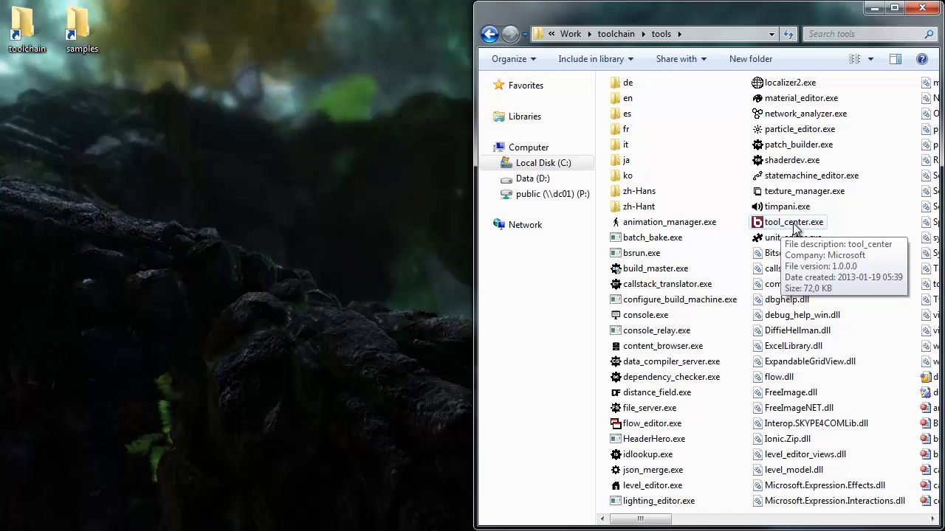
pyautogui.moveTo(790, 221); pyautogui.dragTo(80, 87)
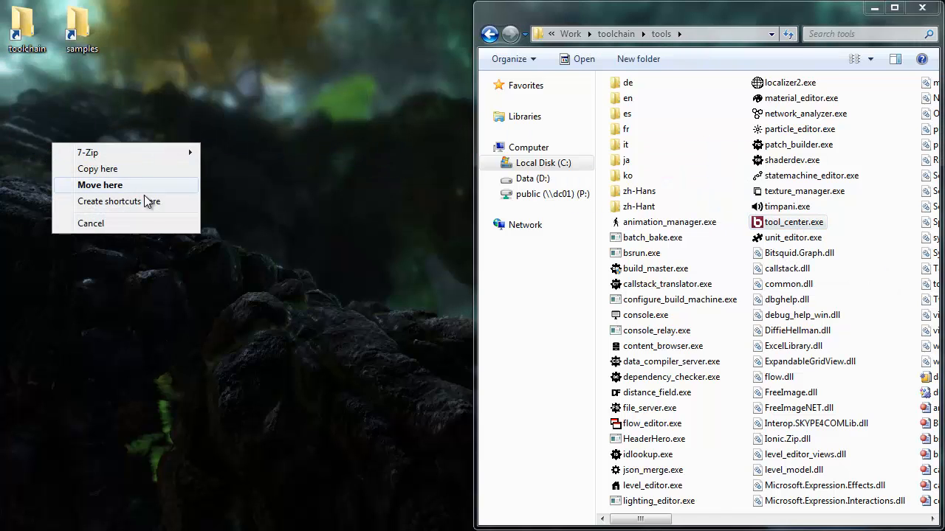
pyautogui.click(118, 201)
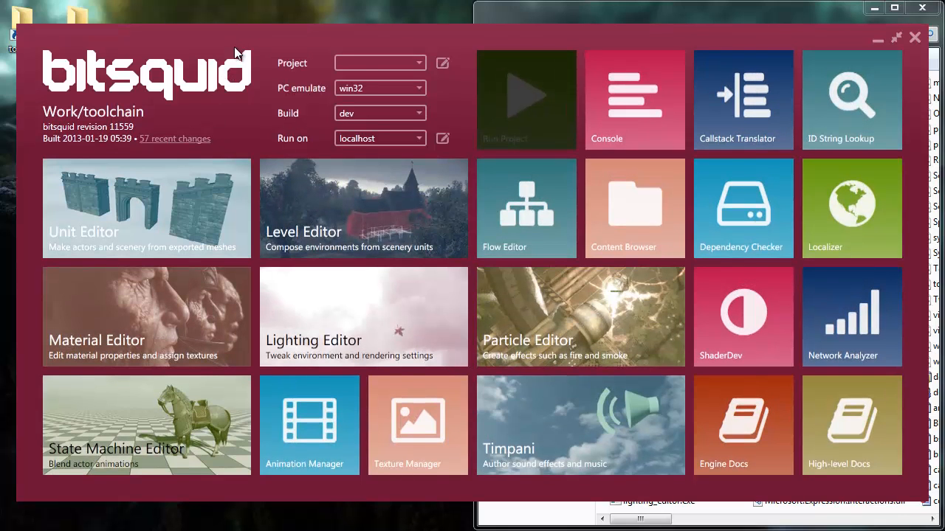
pyautogui.moveTo(389, 231)
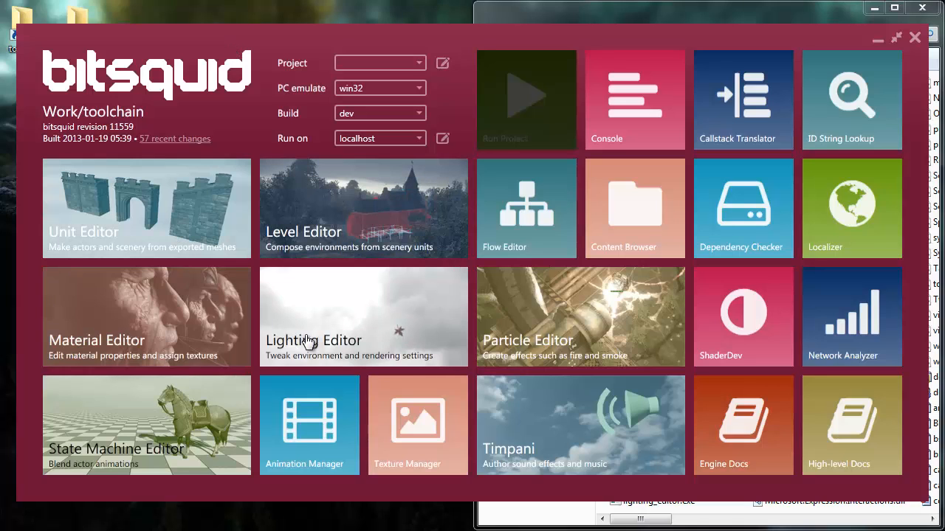
pyautogui.moveTo(644, 404)
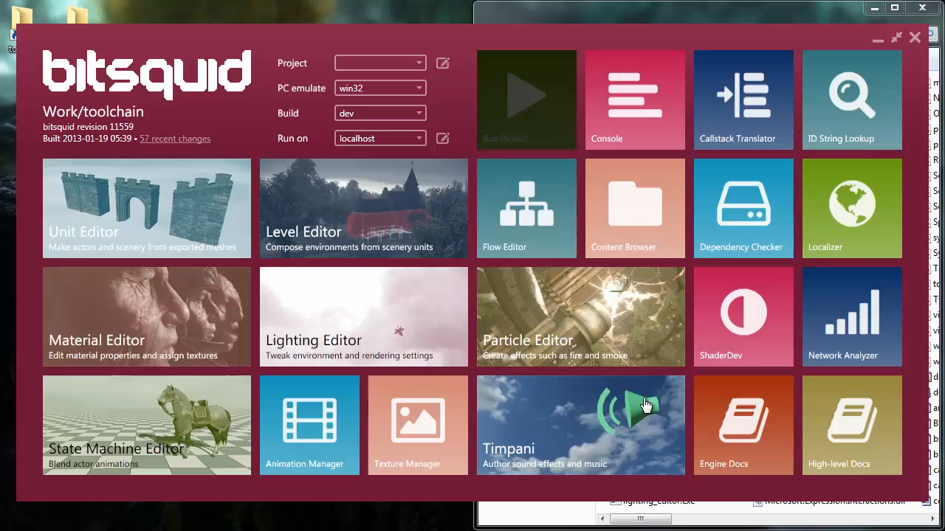
pyautogui.moveTo(373, 131)
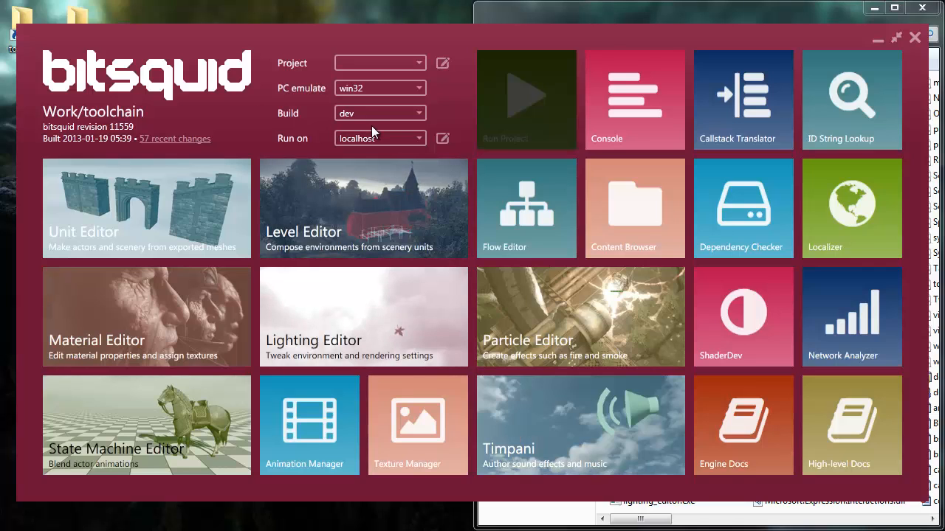
pyautogui.moveTo(520, 119)
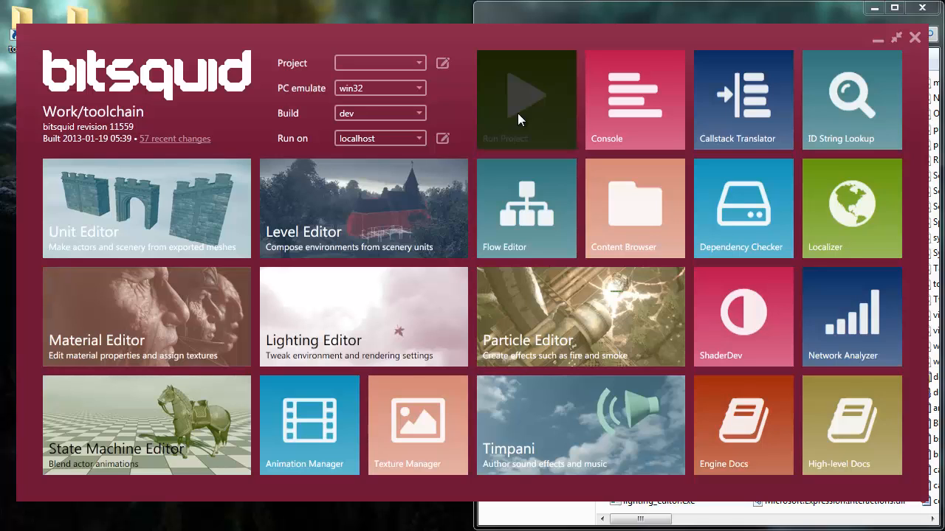
pyautogui.moveTo(521, 112)
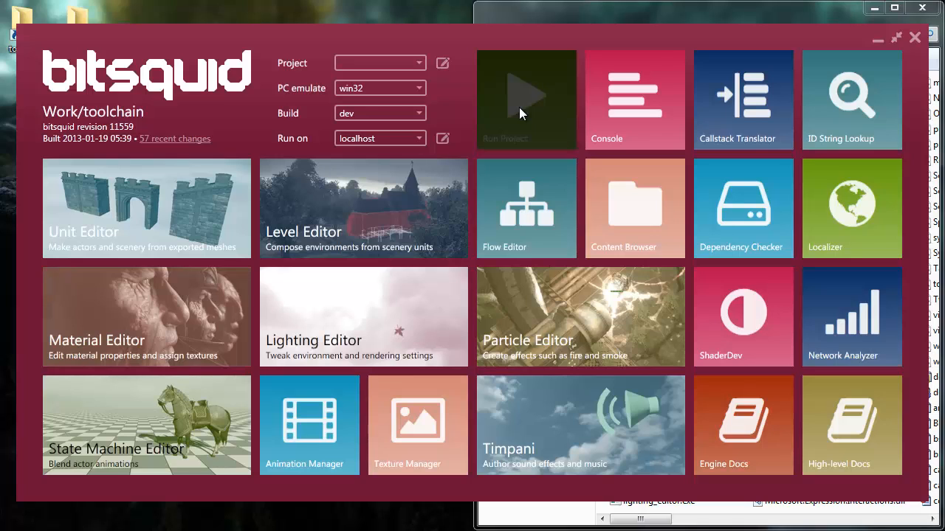
pyautogui.moveTo(383, 76)
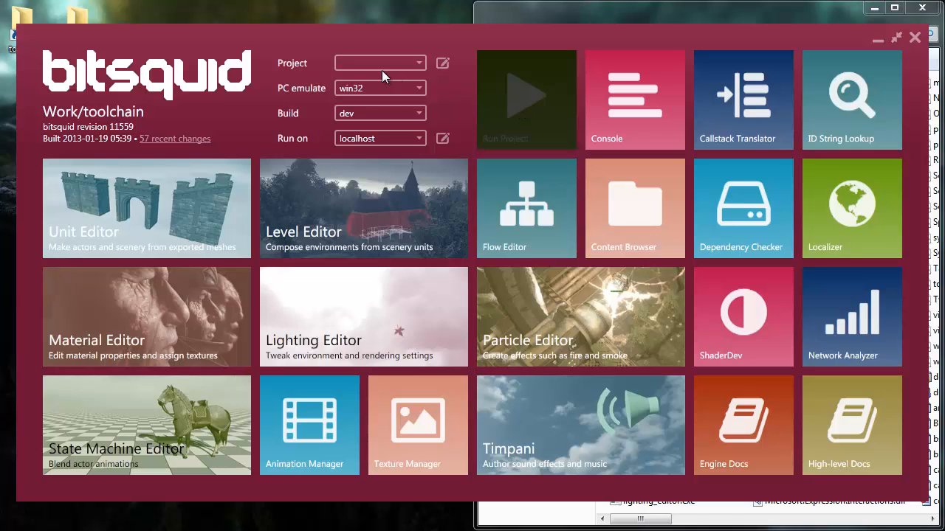
pyautogui.moveTo(301, 70)
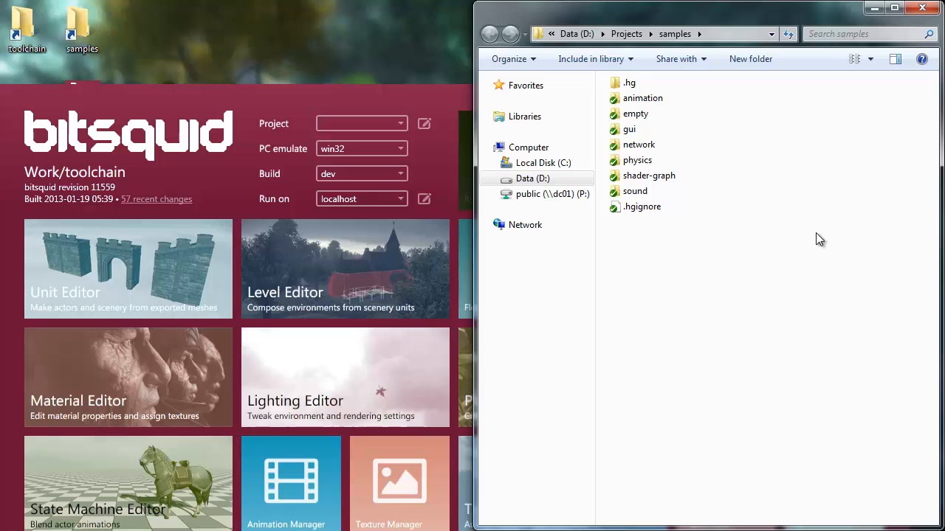
pyautogui.moveTo(685, 213)
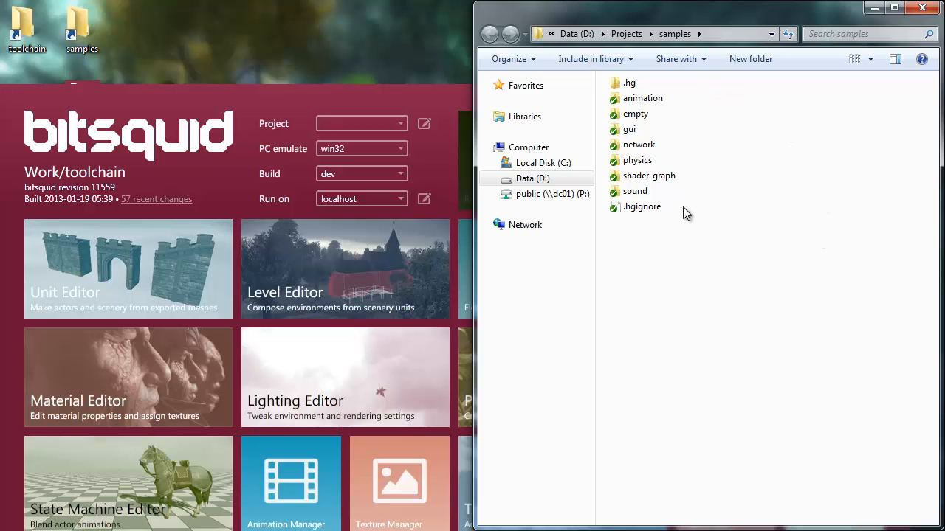
pyautogui.moveTo(807, 245)
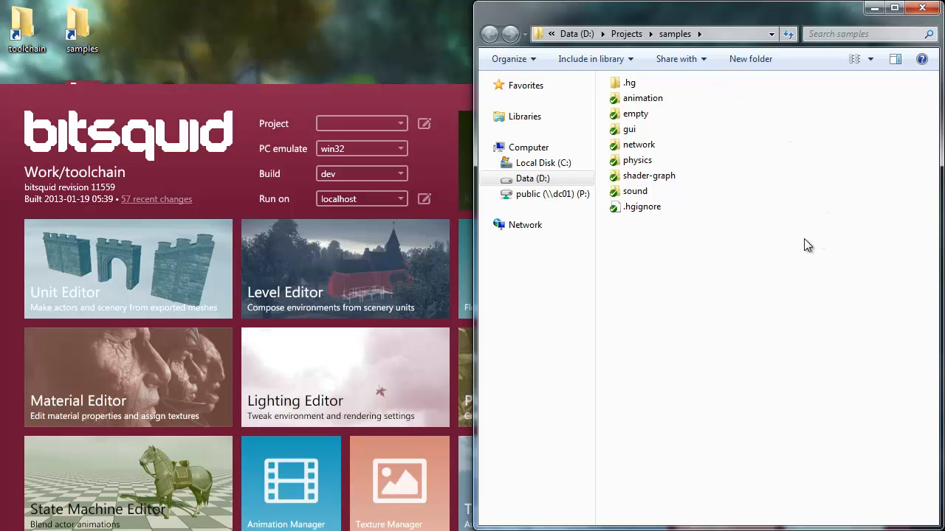
pyautogui.moveTo(805, 238)
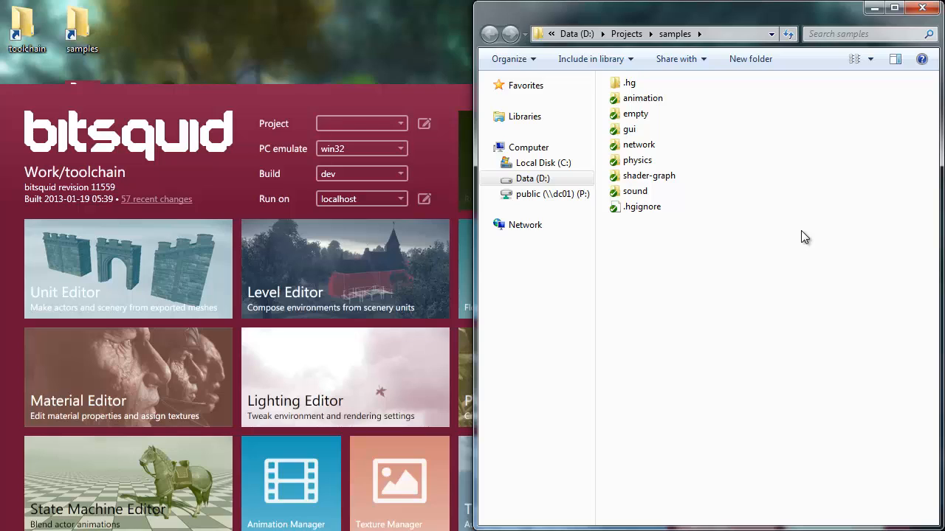
pyautogui.moveTo(830, 188)
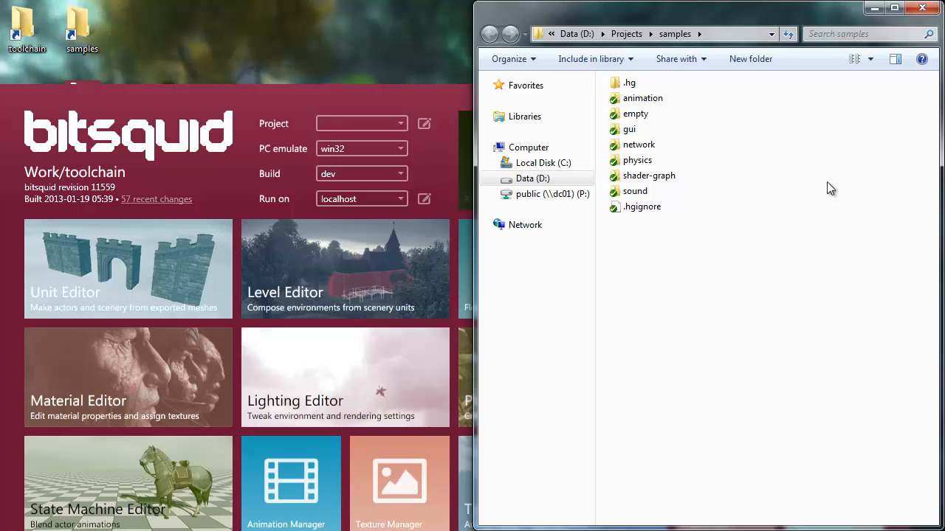
pyautogui.moveTo(673, 106)
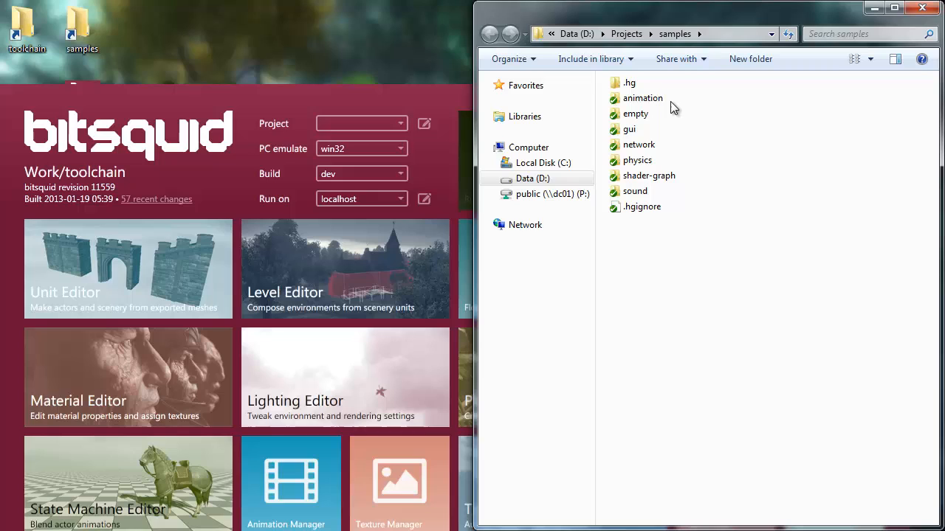
pyautogui.moveTo(638, 145)
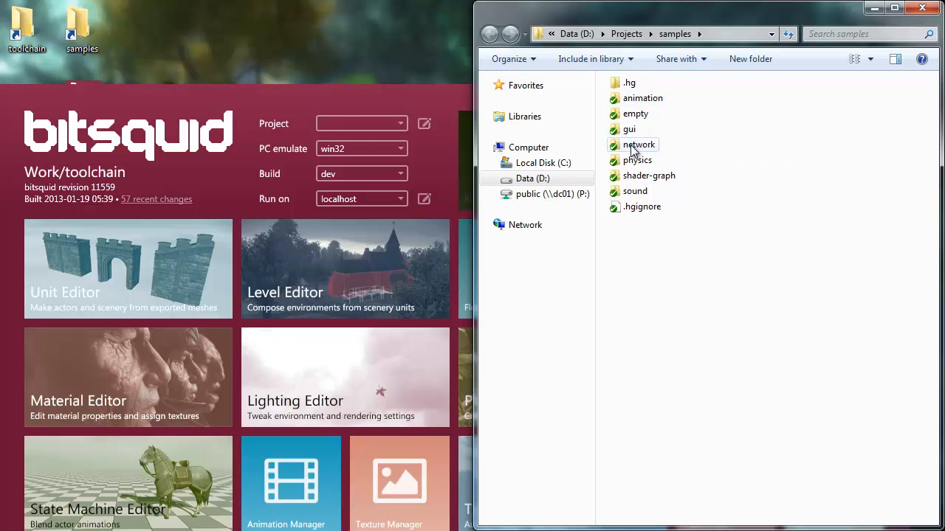
pyautogui.moveTo(657, 176)
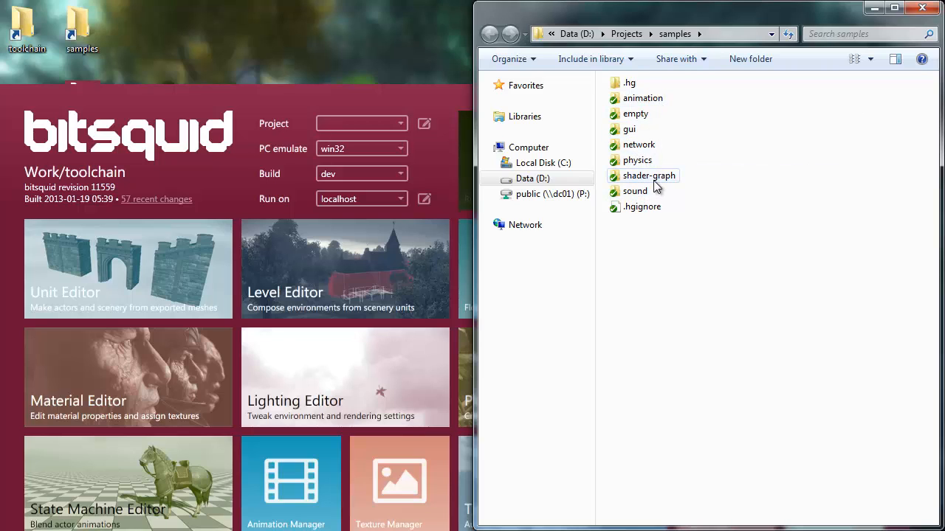
pyautogui.moveTo(321, 96)
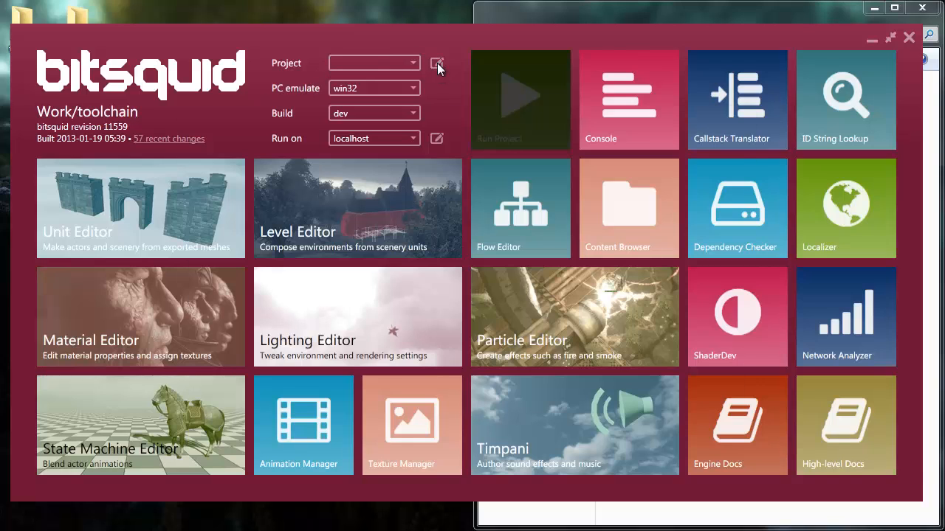
# Add a new untitled project in the Projects dialog and browse for its directory.
pyautogui.click(437, 63)
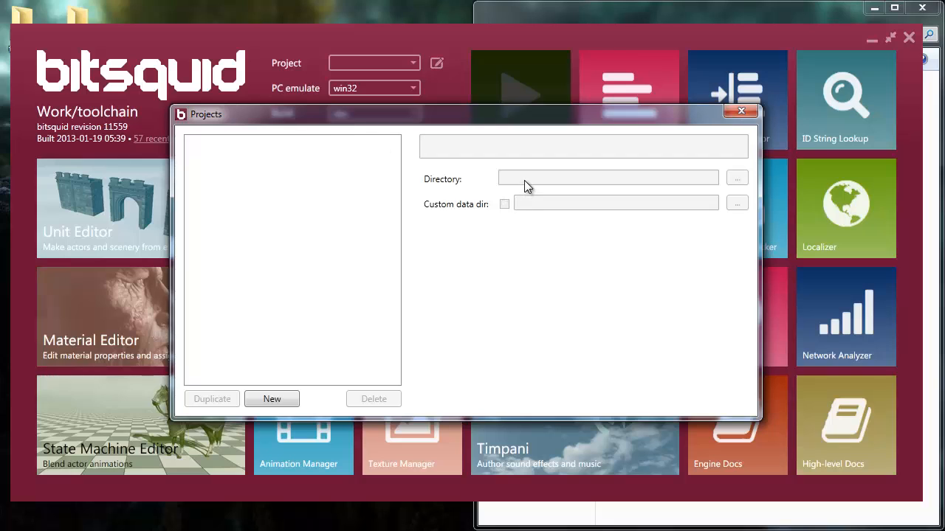
pyautogui.click(271, 398)
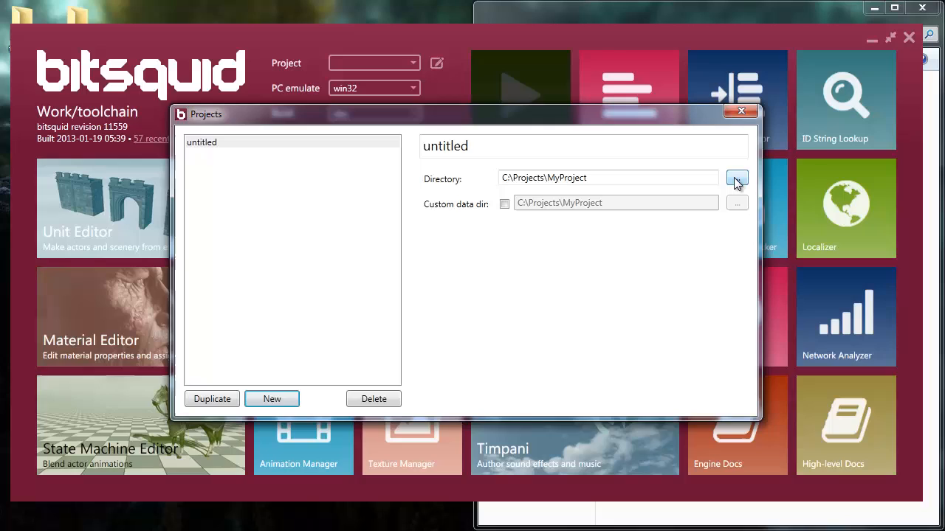
pyautogui.click(736, 179)
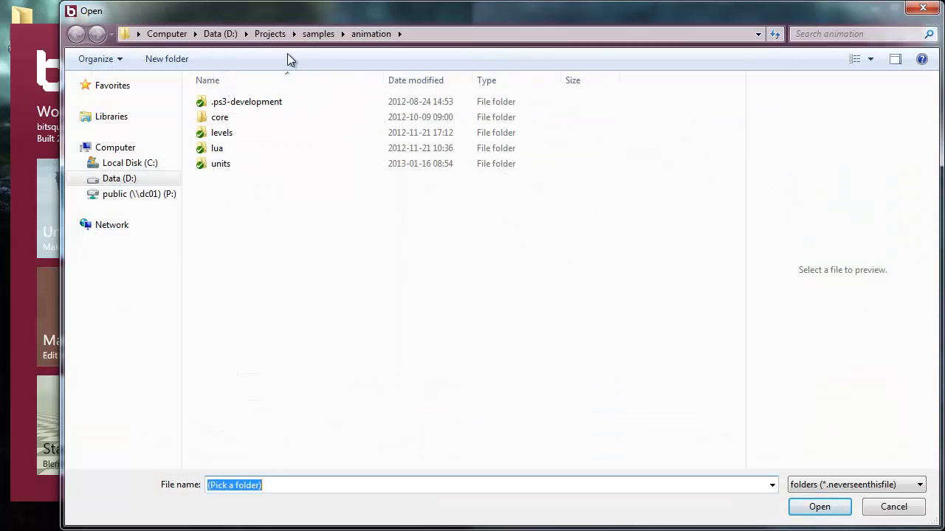
# Set the new project's directory to D:\Projects\samples\animation.
pyautogui.click(77, 34)
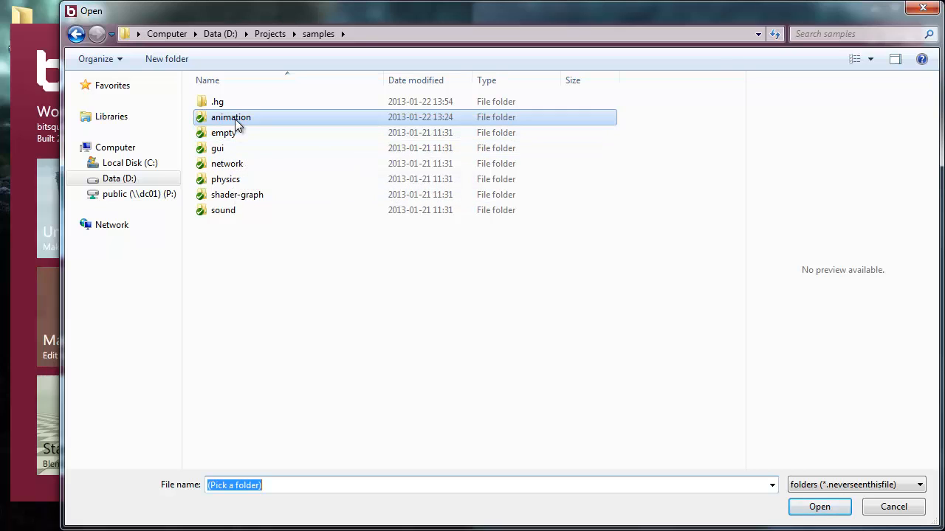
pyautogui.doubleClick(231, 118)
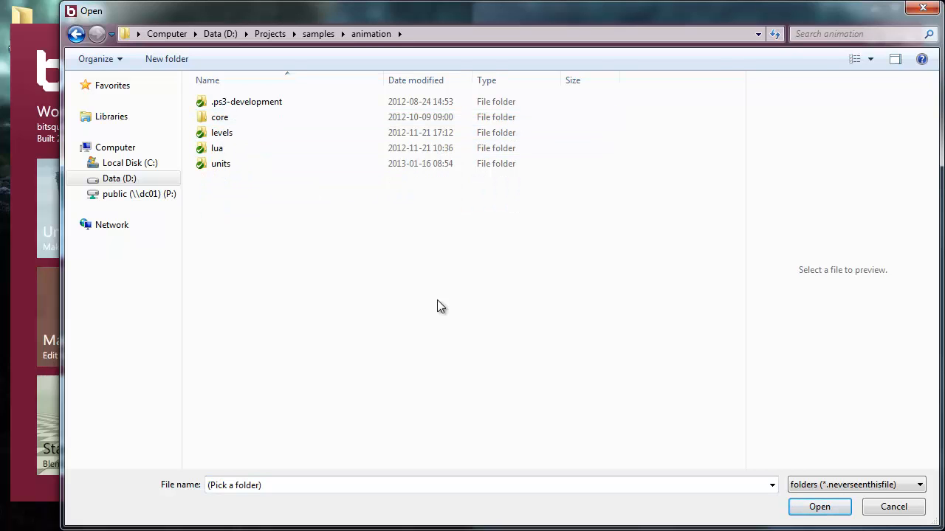
pyautogui.click(819, 506)
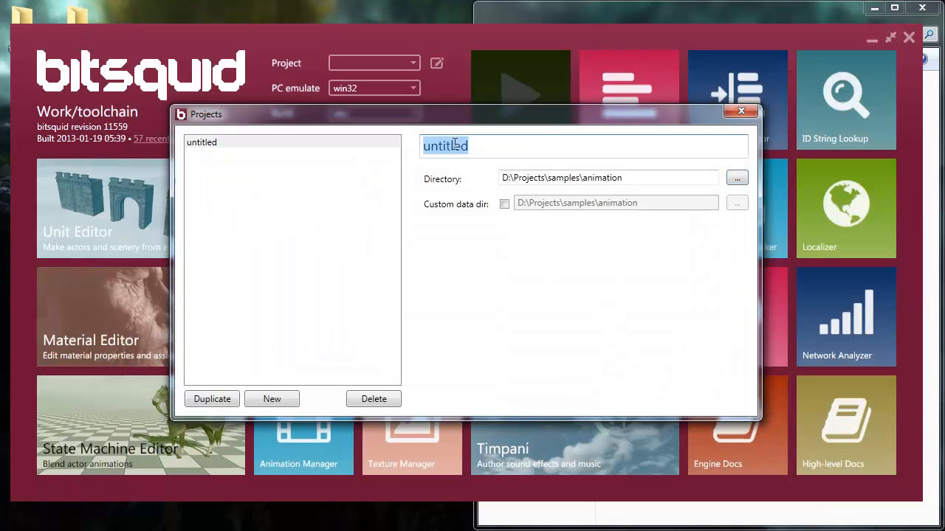
# Name the new project 'animation'.
pyautogui.write('animation')
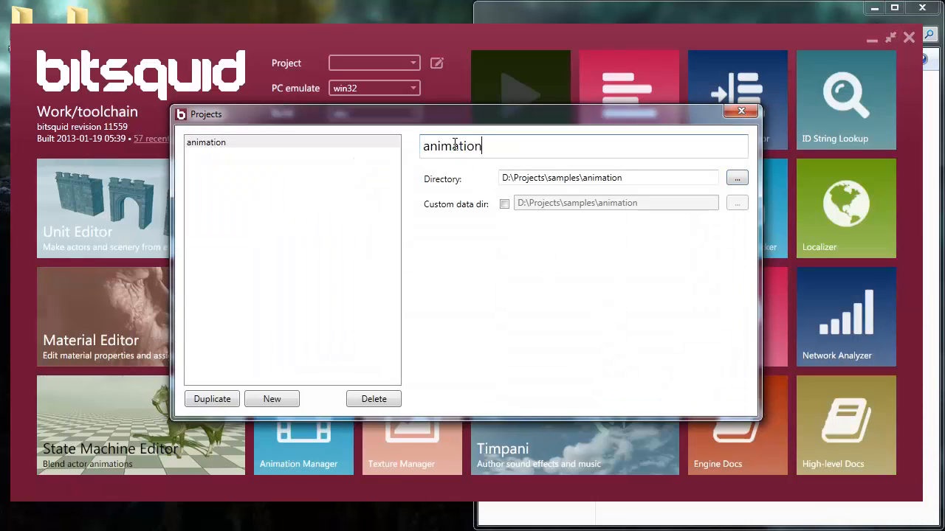
pyautogui.moveTo(655, 406)
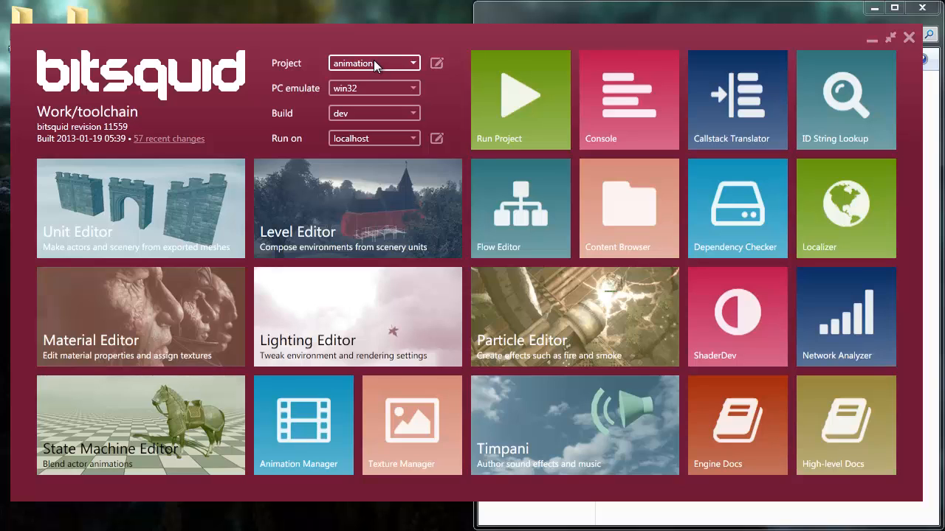
pyautogui.moveTo(548, 98)
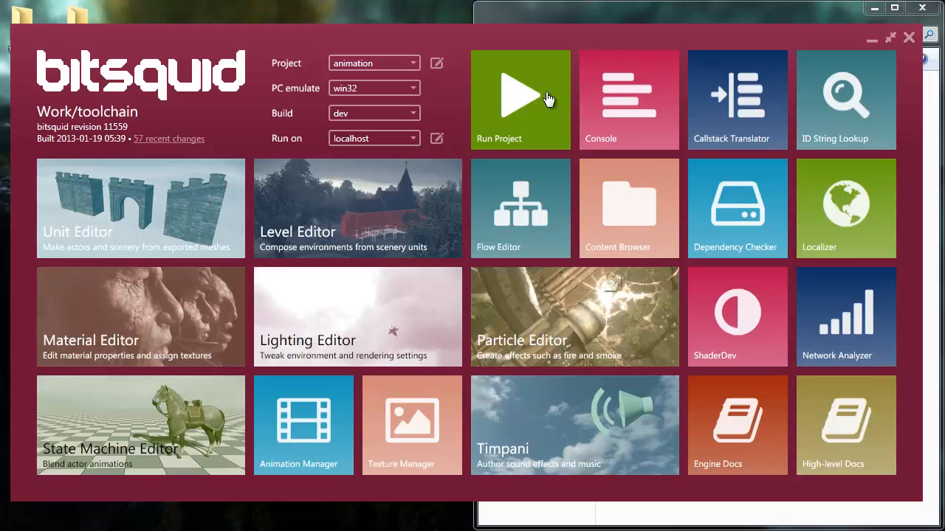
pyautogui.moveTo(525, 96)
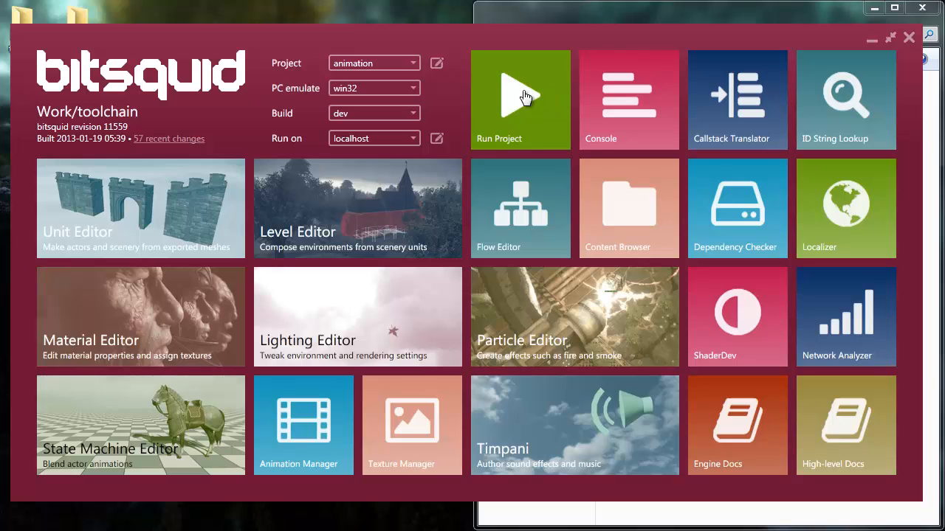
pyautogui.moveTo(417, 90)
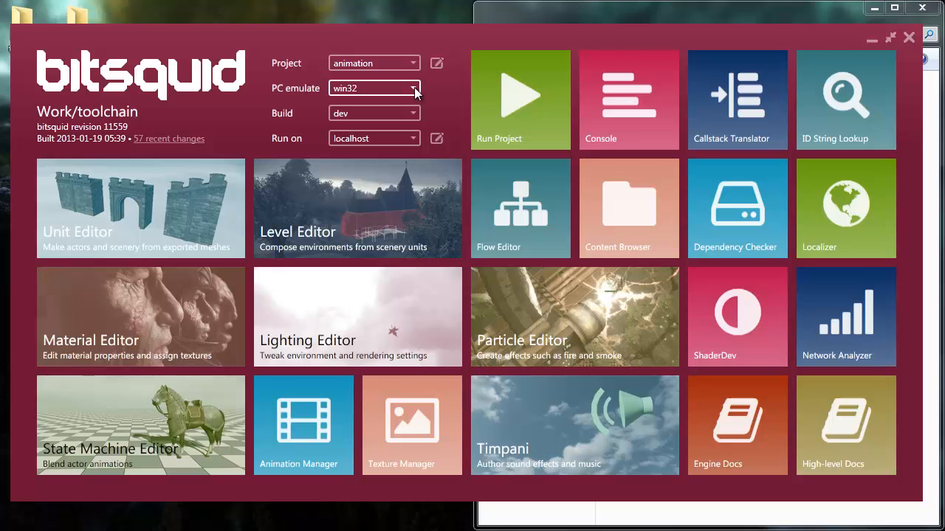
# Keep win32 as the emulated platform and list the debug, dev and release builds.
pyautogui.click(414, 88)
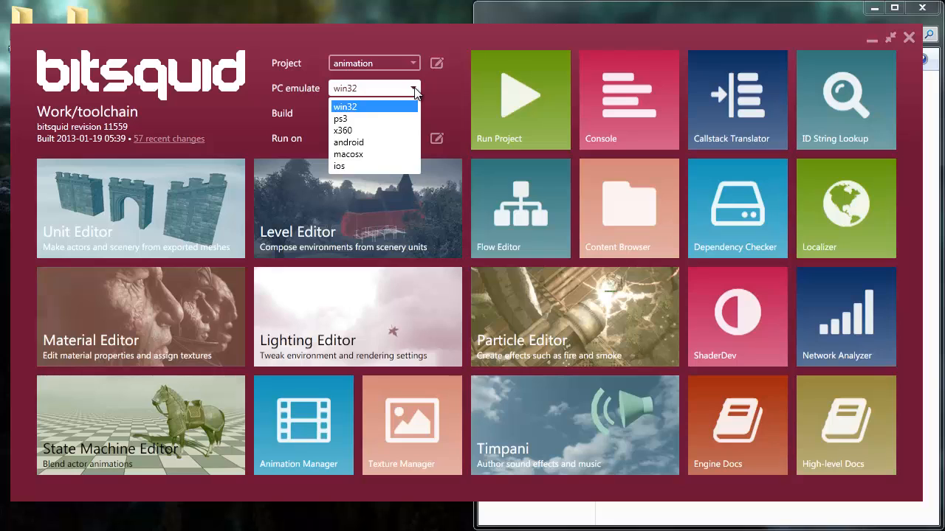
pyautogui.click(345, 106)
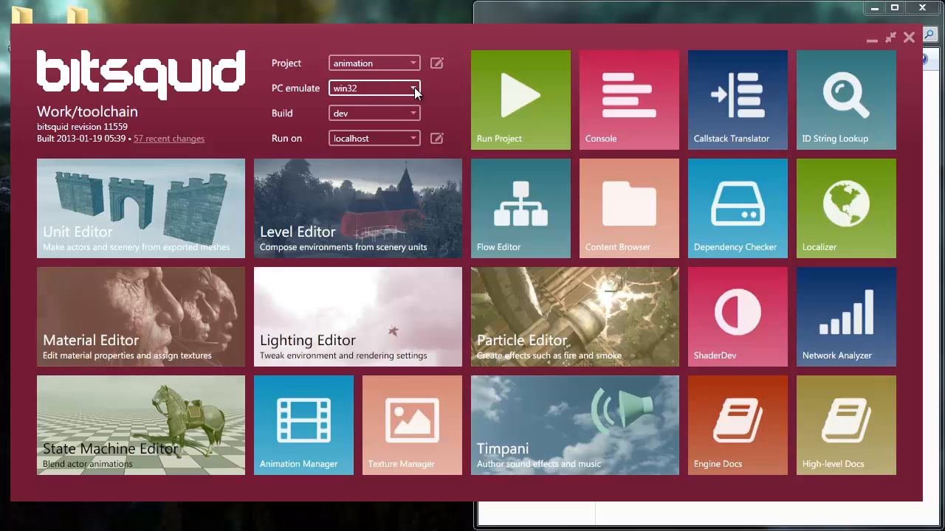
pyautogui.click(411, 113)
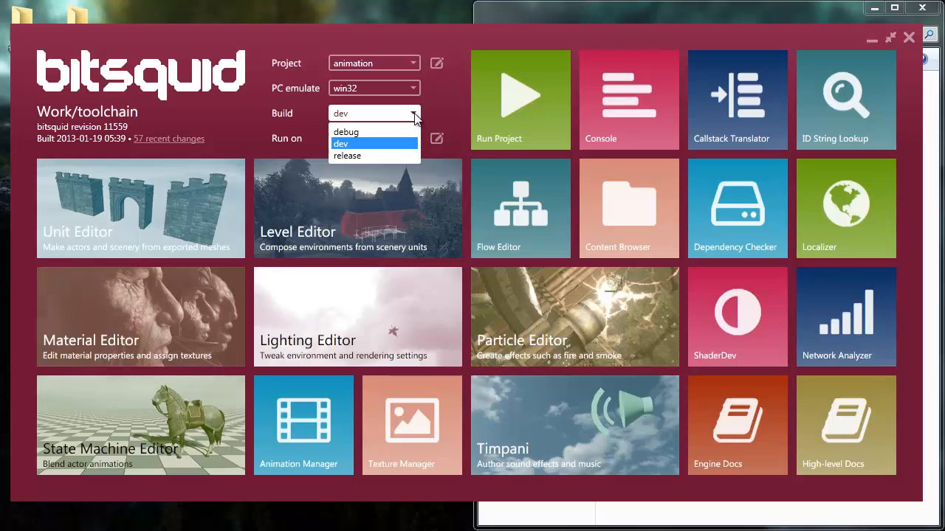
# Keep the dev build, leaving localhost as the run target.
pyautogui.click(355, 144)
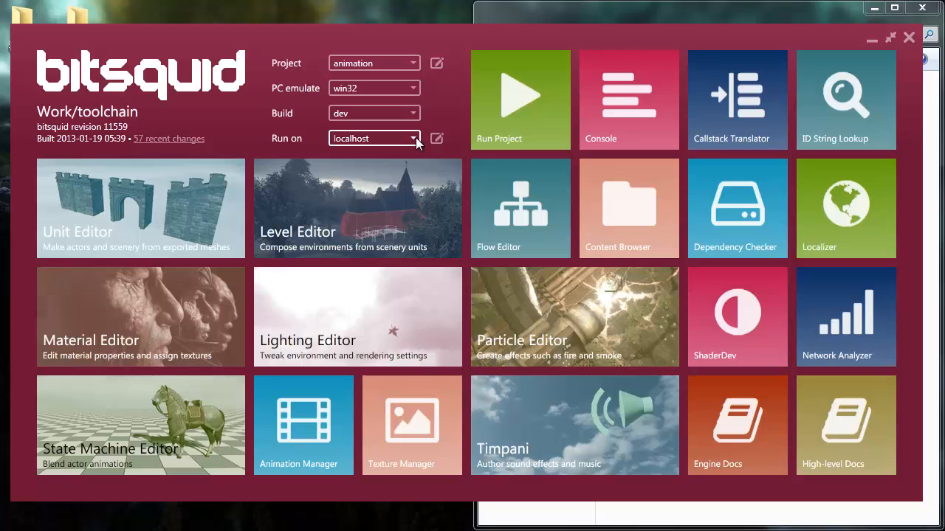
pyautogui.moveTo(379, 112)
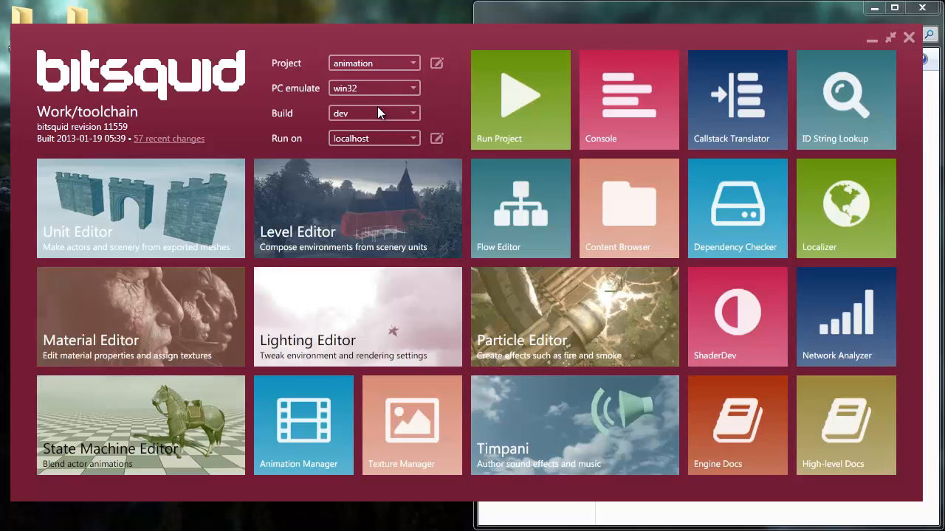
pyautogui.moveTo(519, 118)
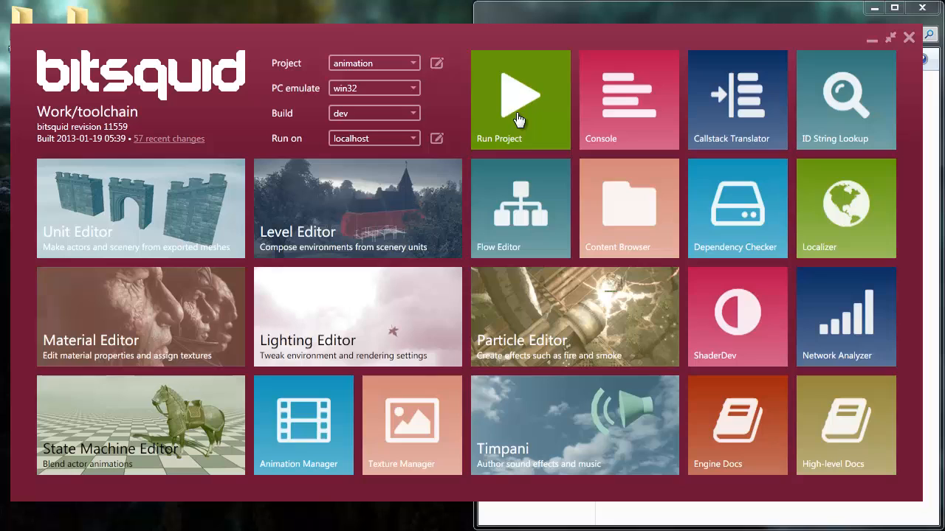
pyautogui.moveTo(520, 119)
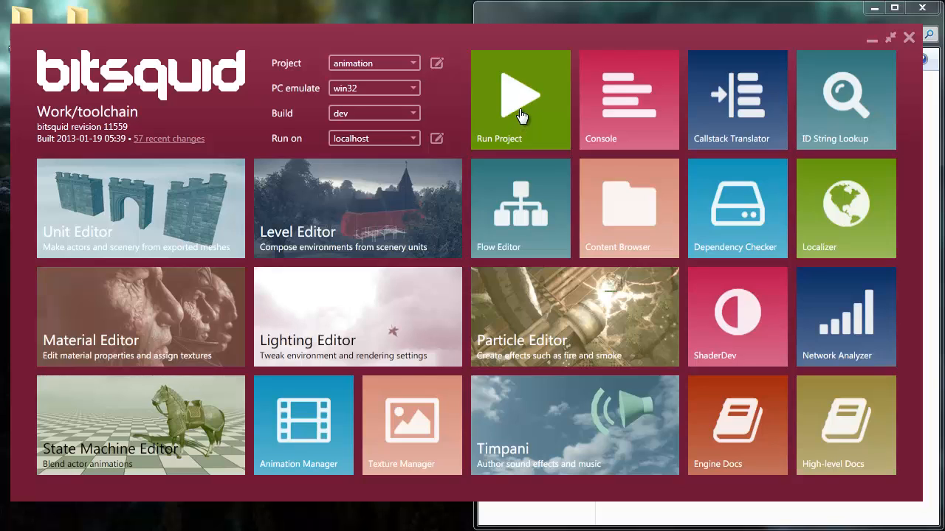
# Launch the animation project on win32, dev build, localhost.
pyautogui.click(521, 100)
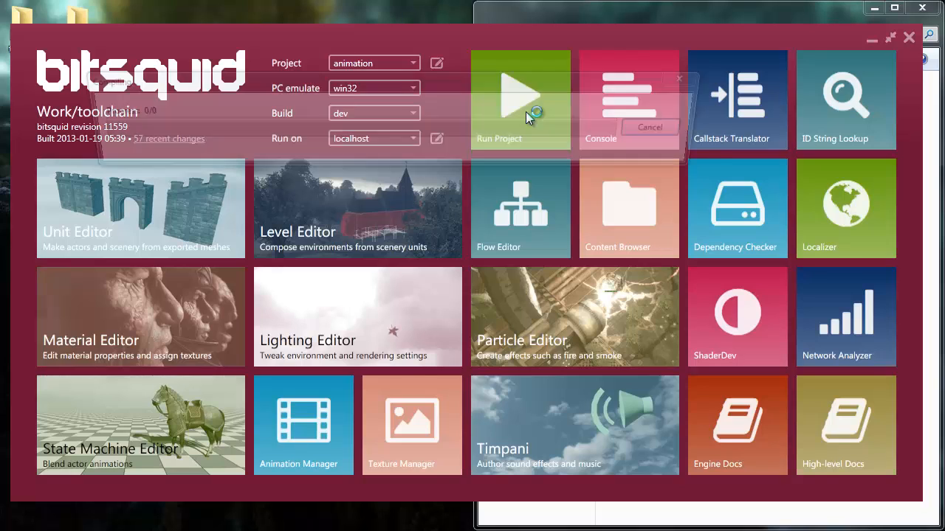
pyautogui.click(520, 100)
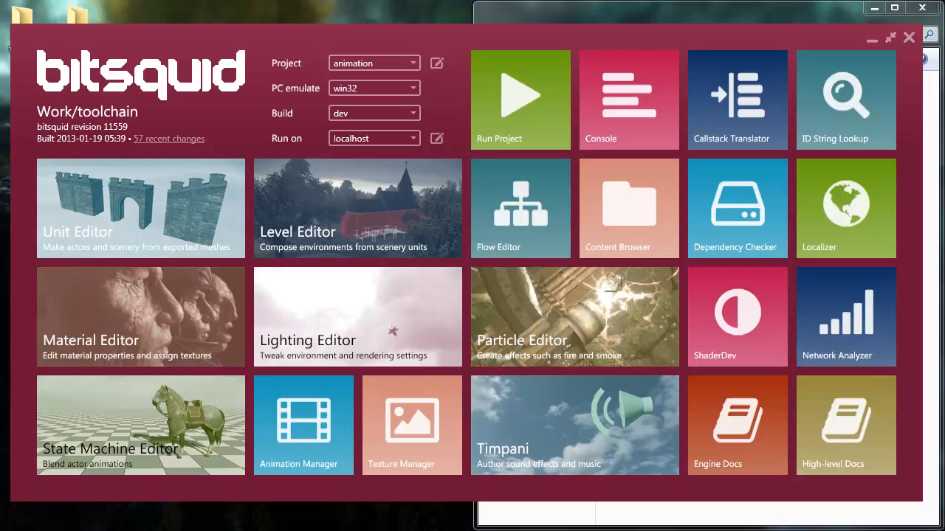
pyautogui.click(520, 99)
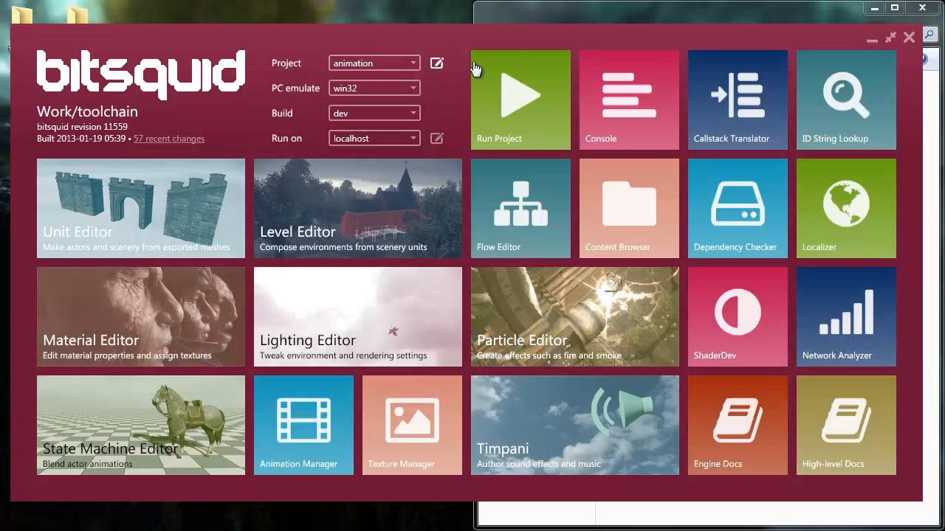
pyautogui.moveTo(526, 20)
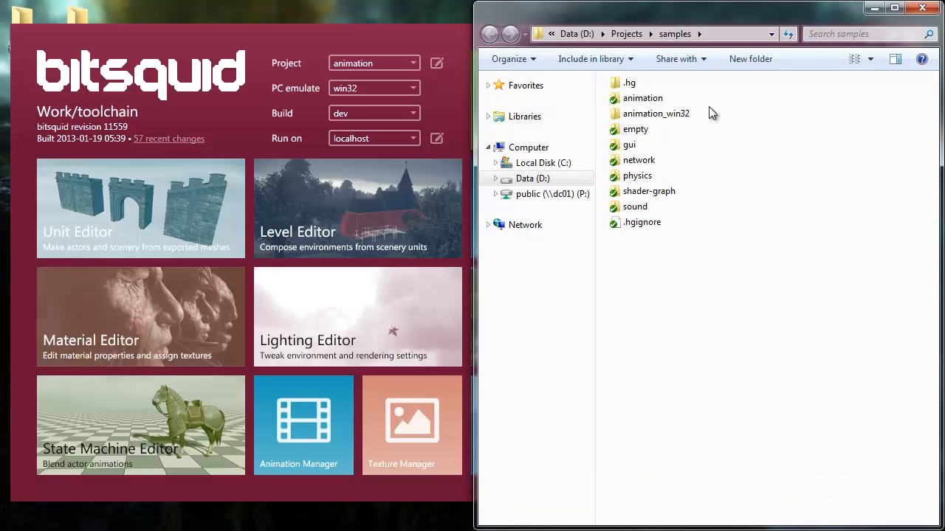
pyautogui.moveTo(625, 116)
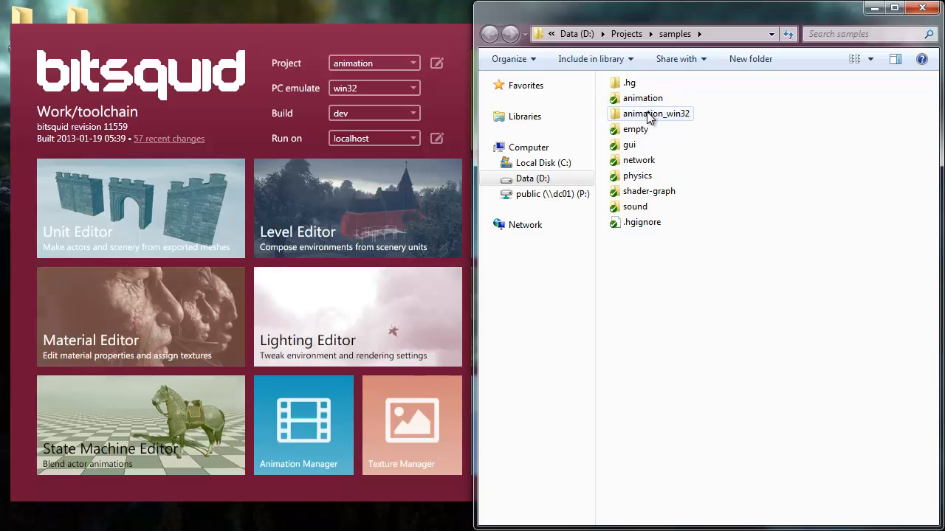
pyautogui.moveTo(671, 122)
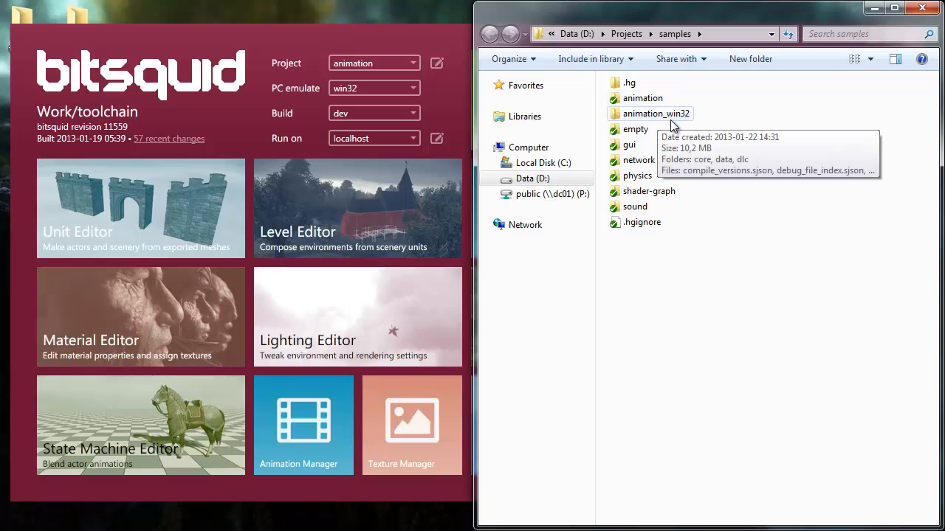
pyautogui.moveTo(686, 124)
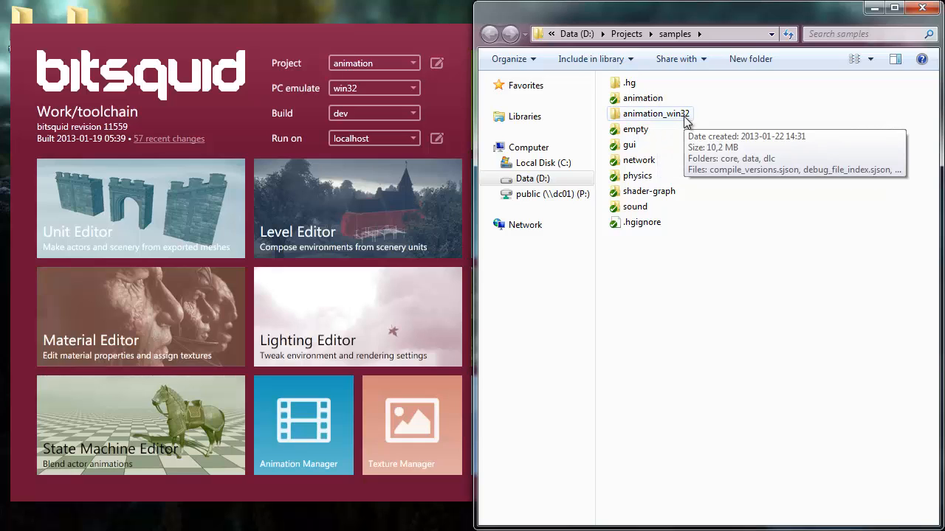
pyautogui.moveTo(729, 124)
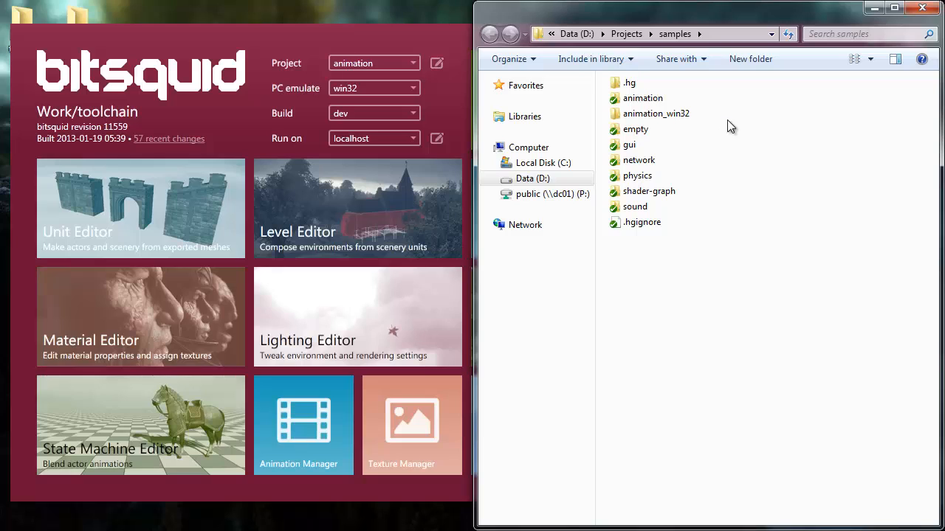
pyautogui.moveTo(612, 118)
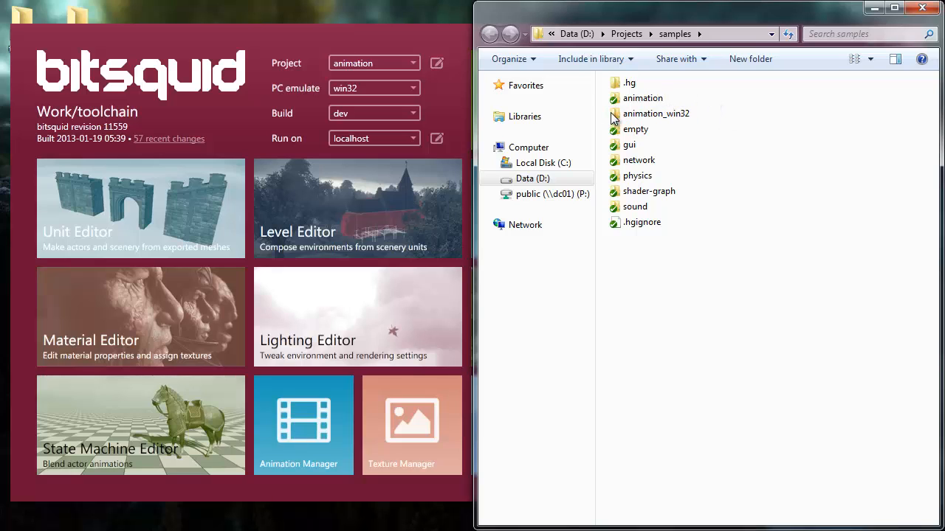
pyautogui.moveTo(723, 125)
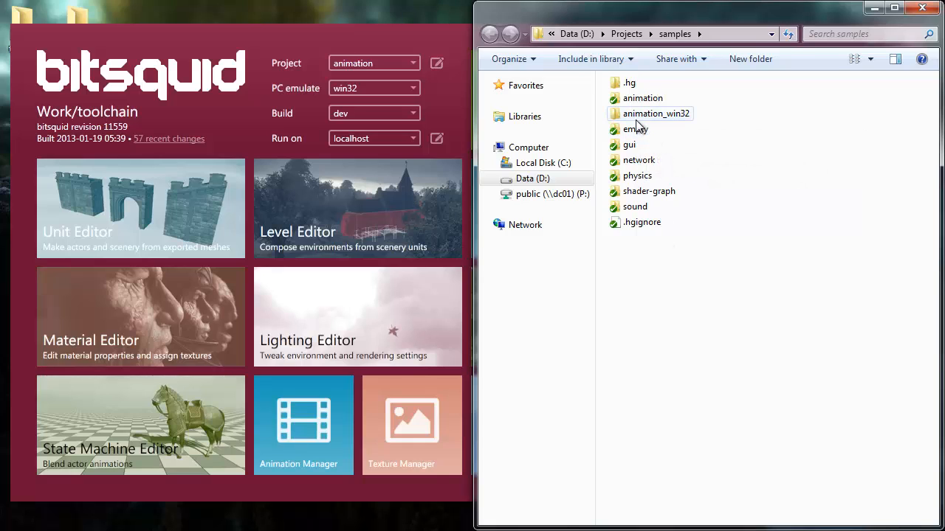
pyautogui.moveTo(690, 122)
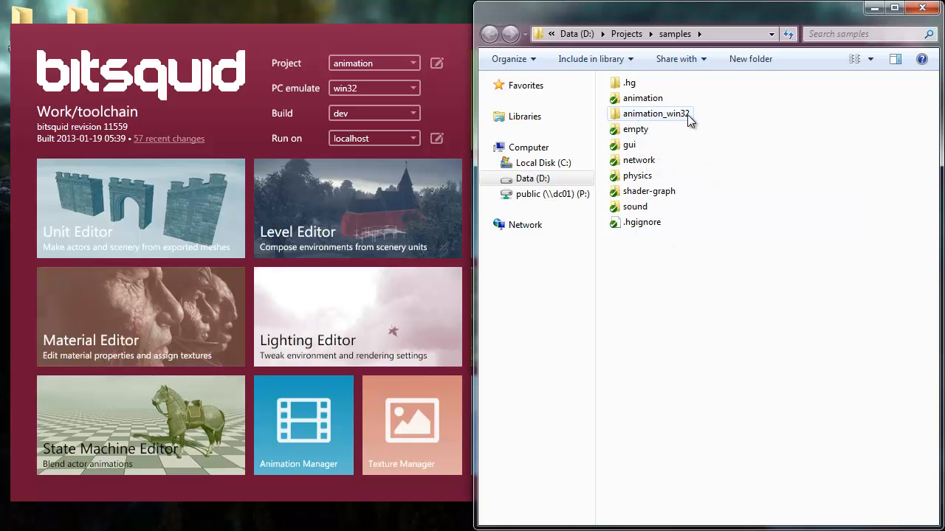
pyautogui.moveTo(721, 125)
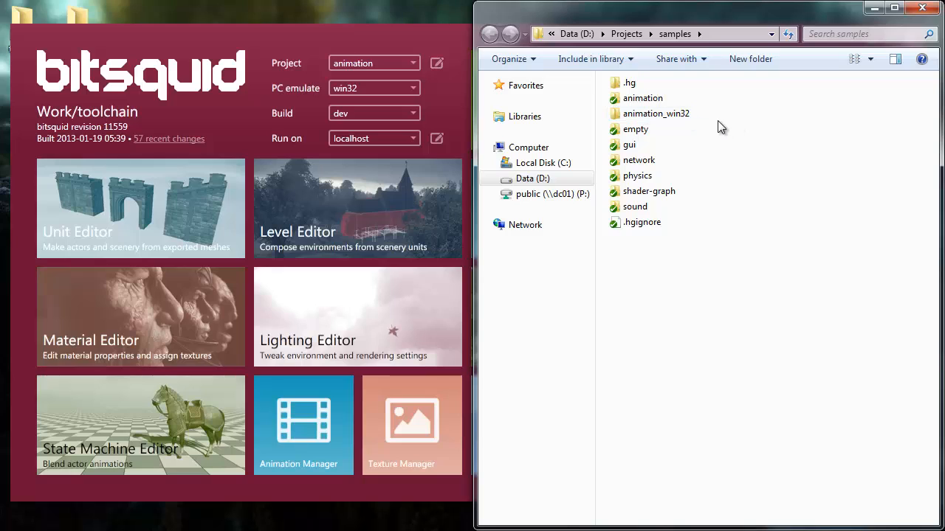
pyautogui.moveTo(744, 104)
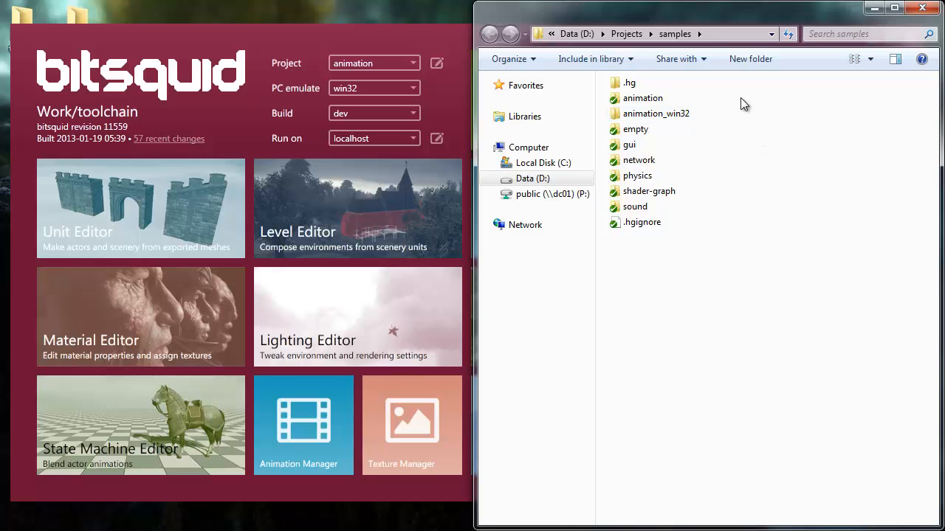
pyautogui.moveTo(632, 117)
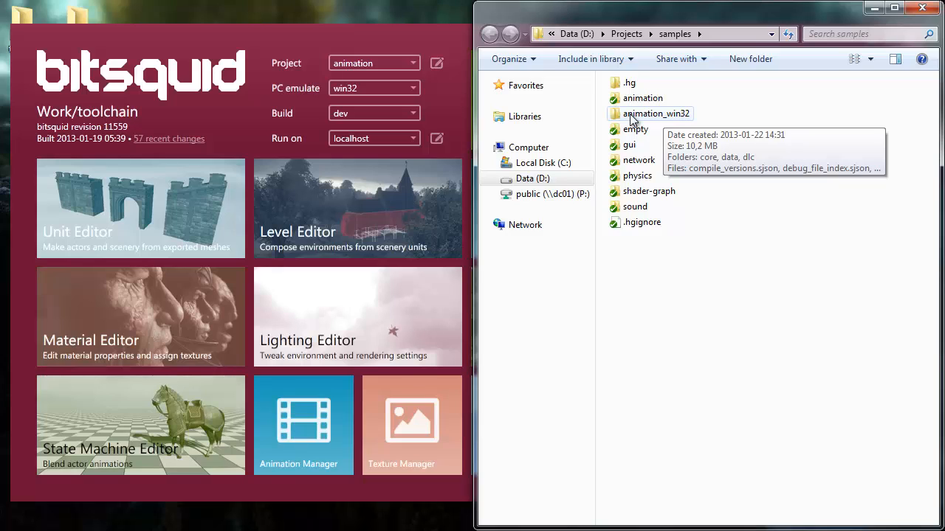
pyautogui.moveTo(649, 111)
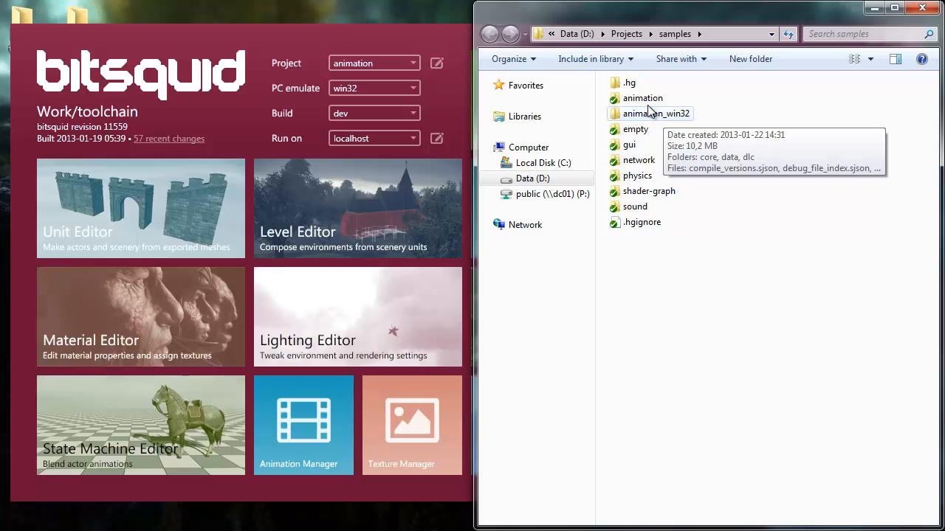
pyautogui.click(641, 98)
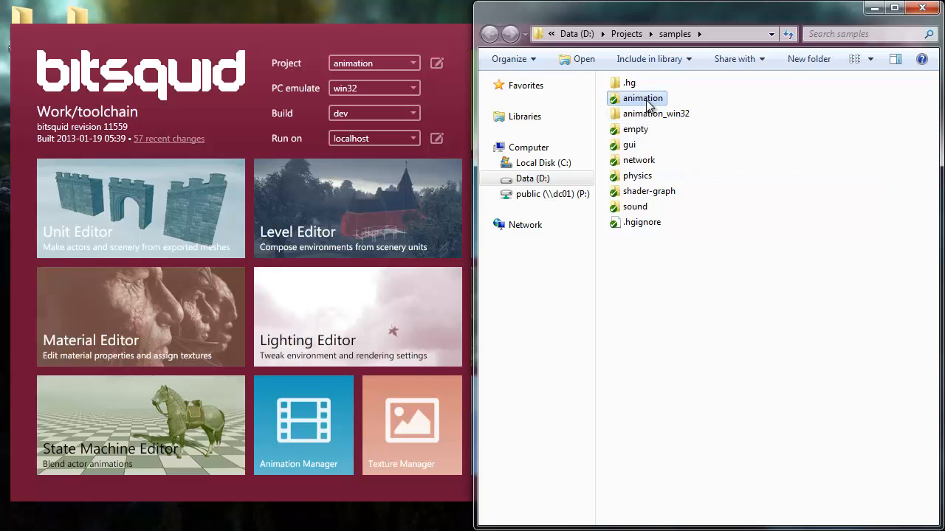
pyautogui.moveTo(646, 103)
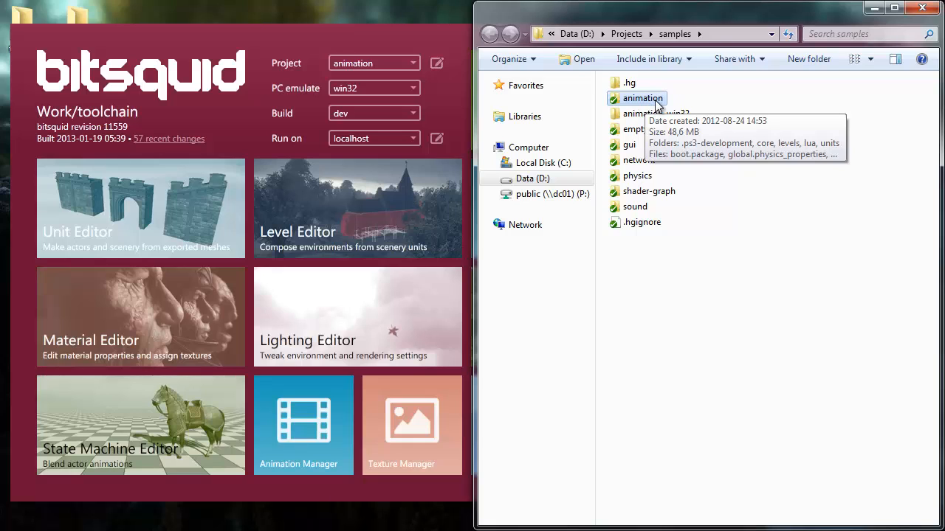
pyautogui.doubleClick(642, 98)
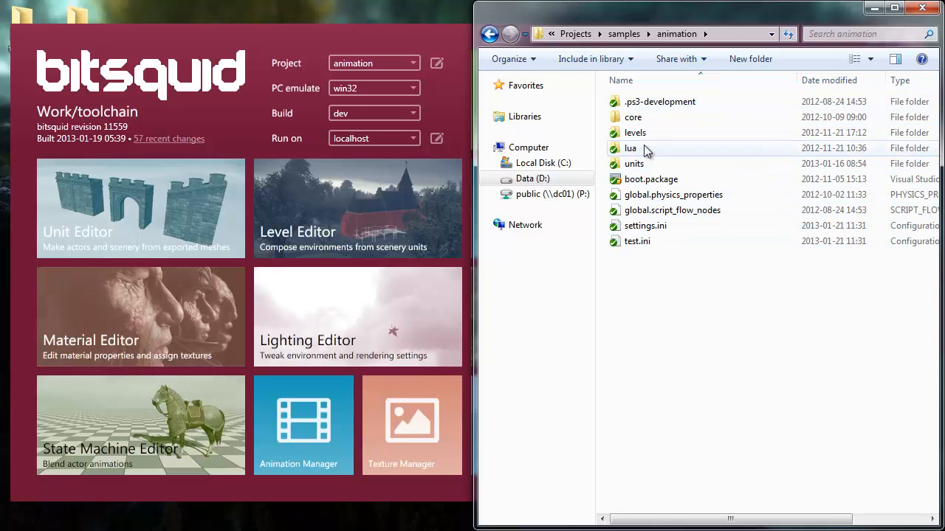
pyautogui.moveTo(703, 154)
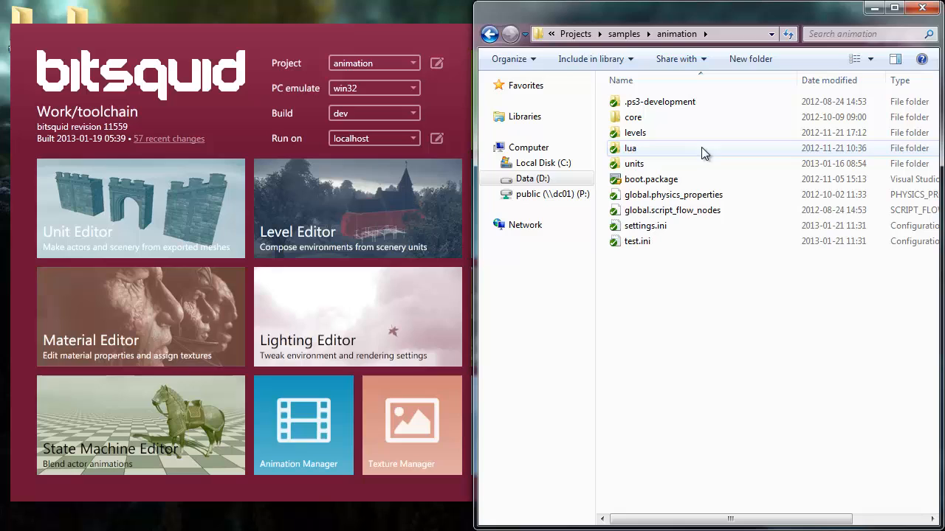
pyautogui.moveTo(660, 159)
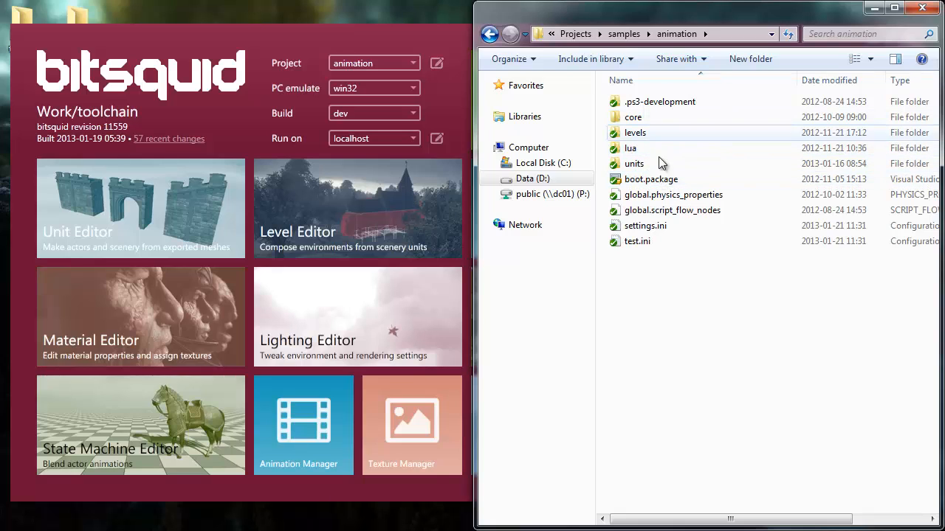
pyautogui.moveTo(668, 261)
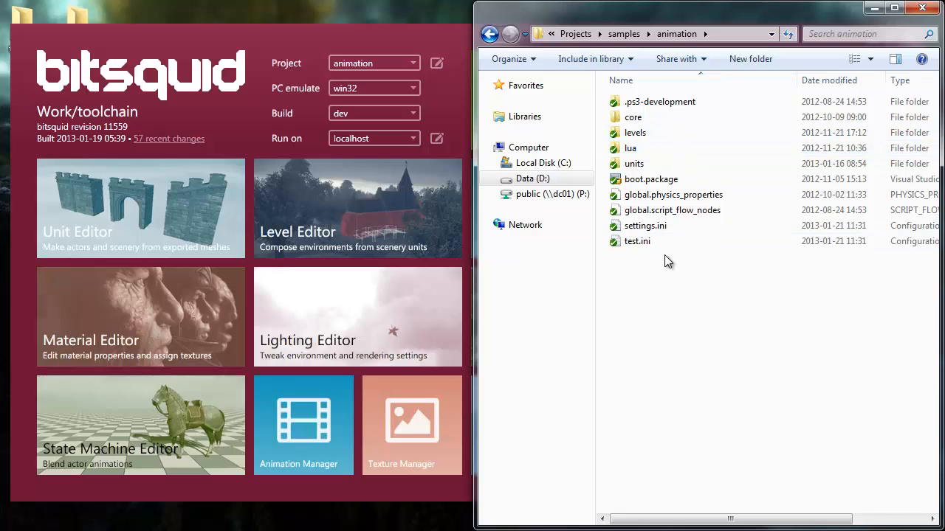
pyautogui.moveTo(751, 225)
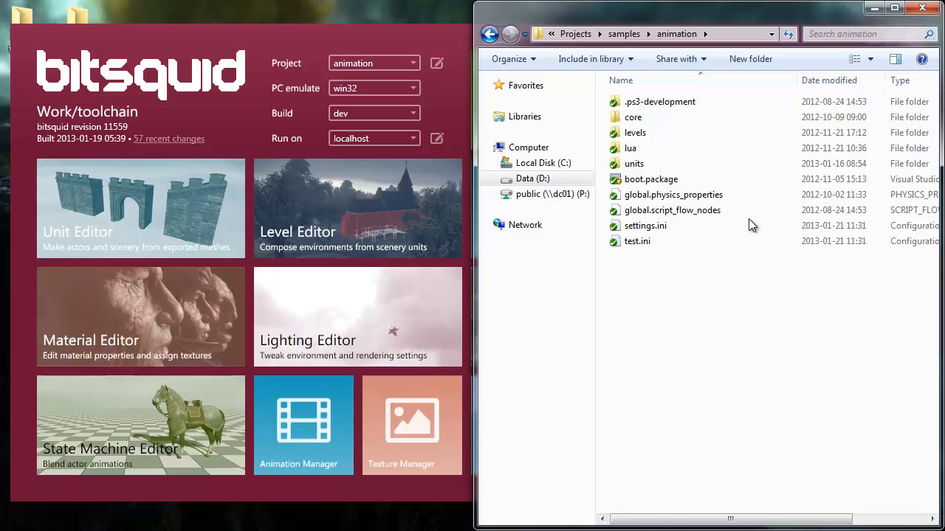
pyautogui.click(624, 33)
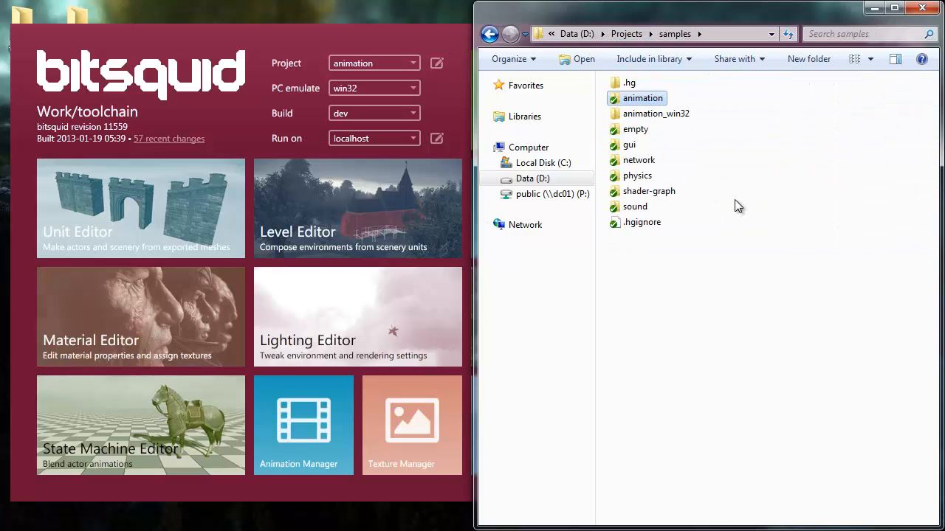
pyautogui.moveTo(733, 206)
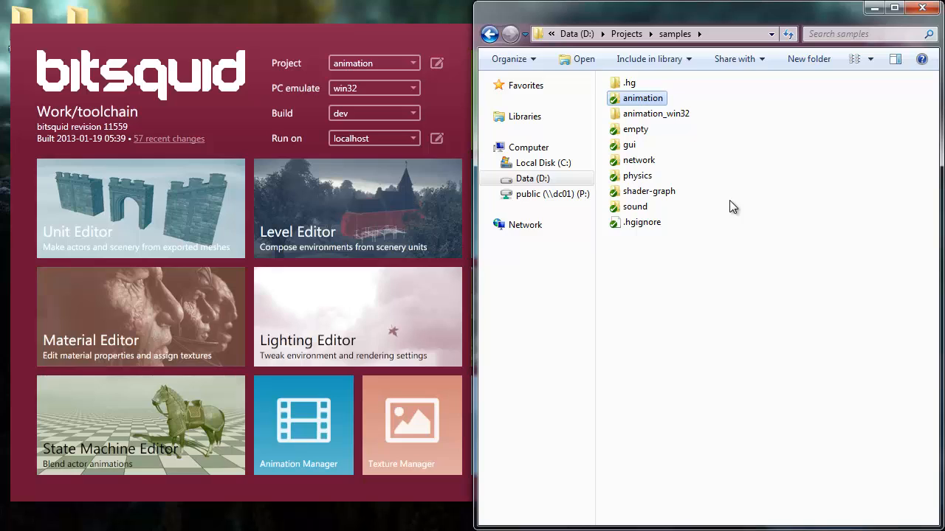
pyautogui.moveTo(793, 318)
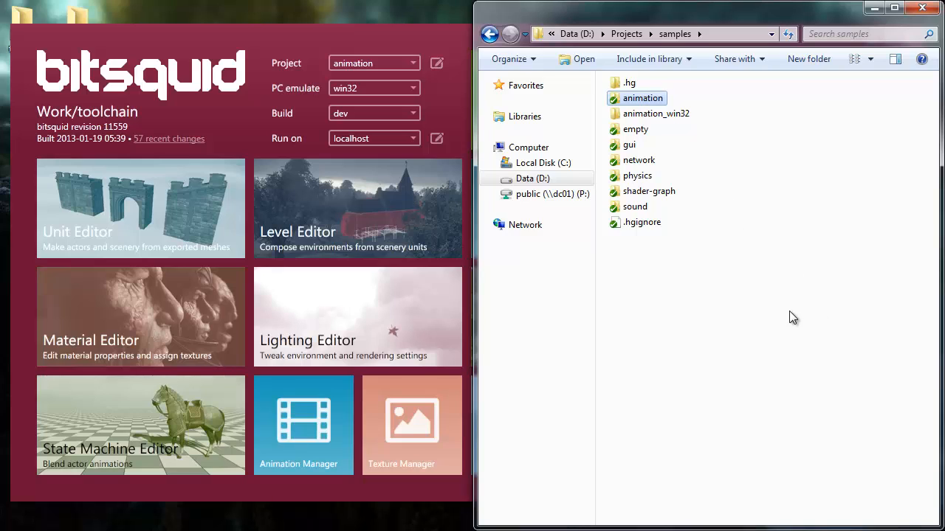
pyautogui.moveTo(875, 212)
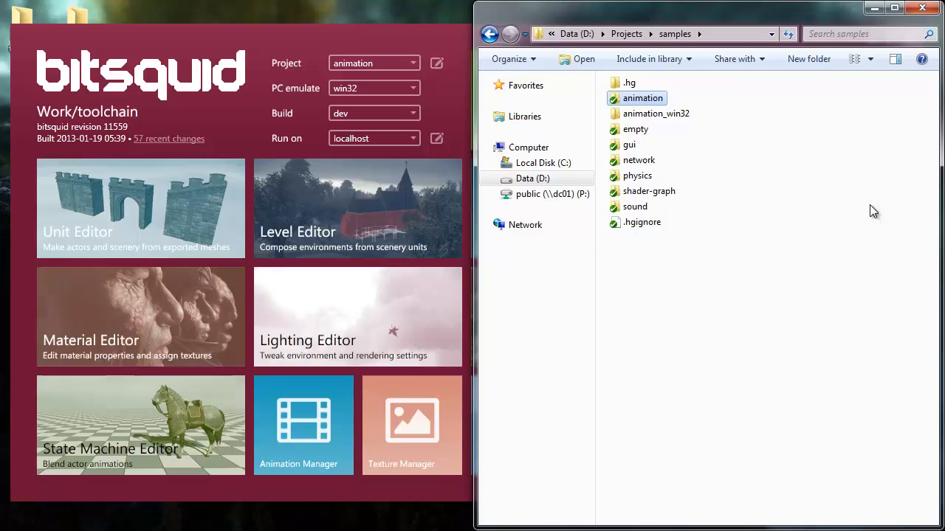
pyautogui.moveTo(777, 230)
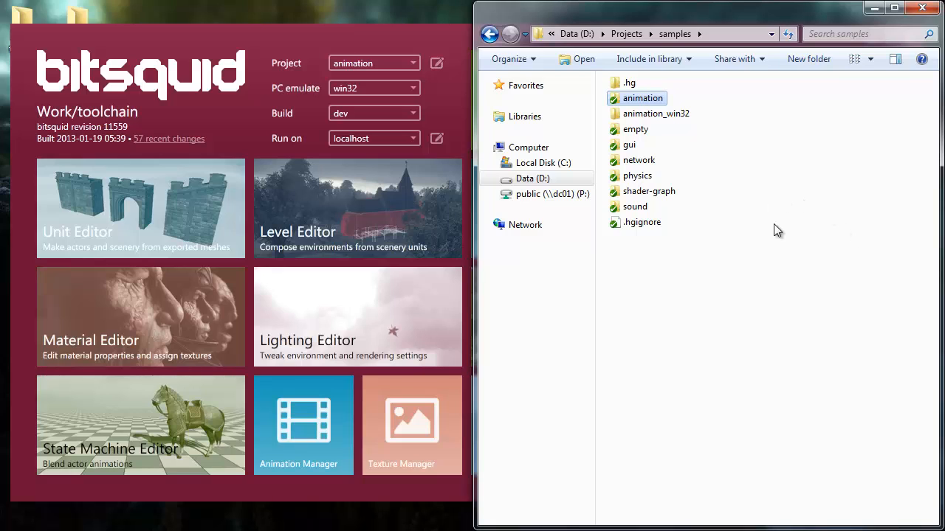
pyautogui.moveTo(635, 130)
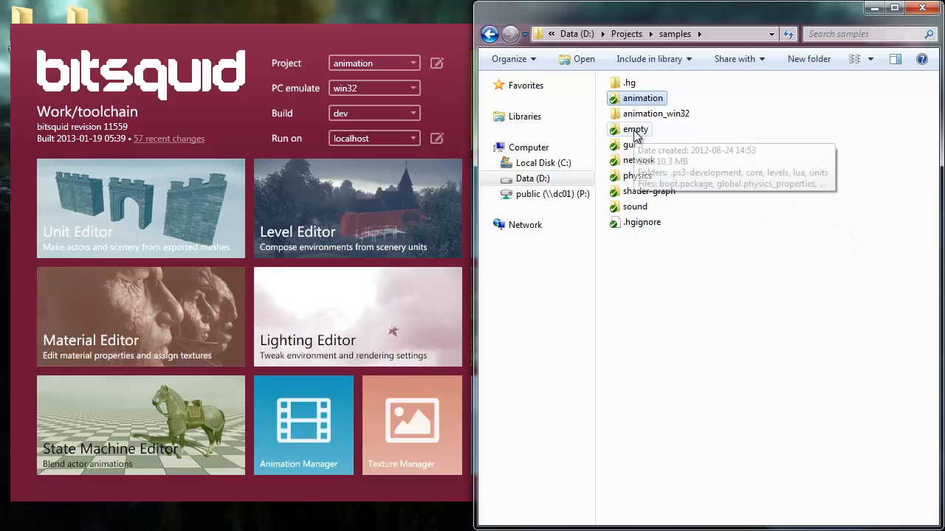
# Duplicate the empty sample folder in samples and rename the copy 'test'.
pyautogui.click(635, 129)
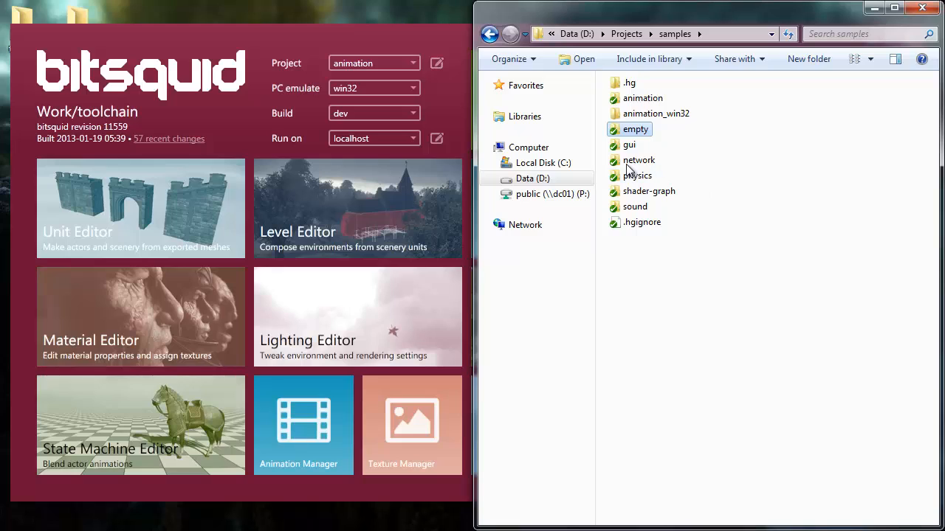
pyautogui.moveTo(721, 200)
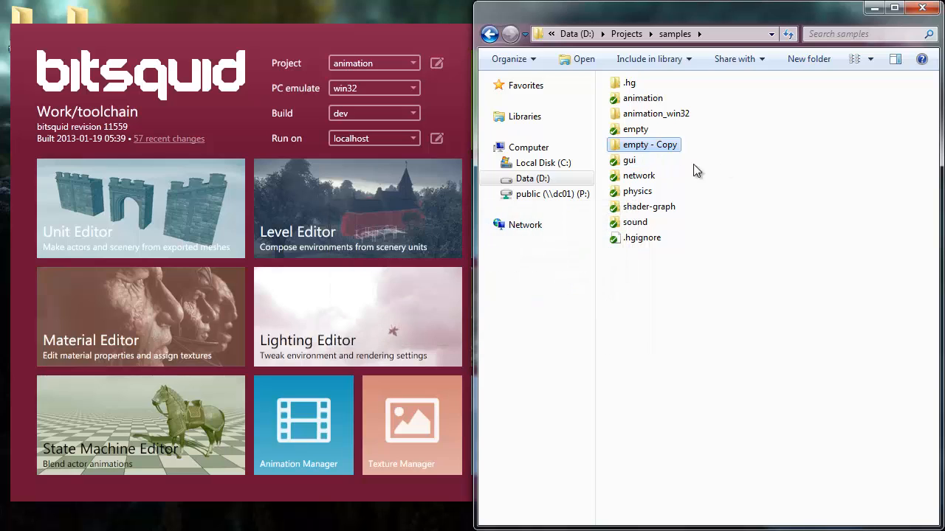
pyautogui.write('test')
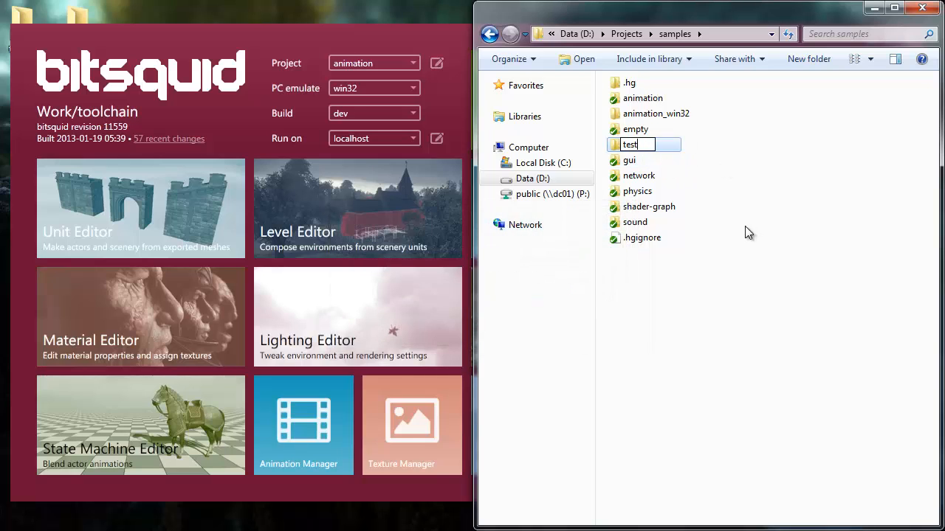
pyautogui.press('Return')
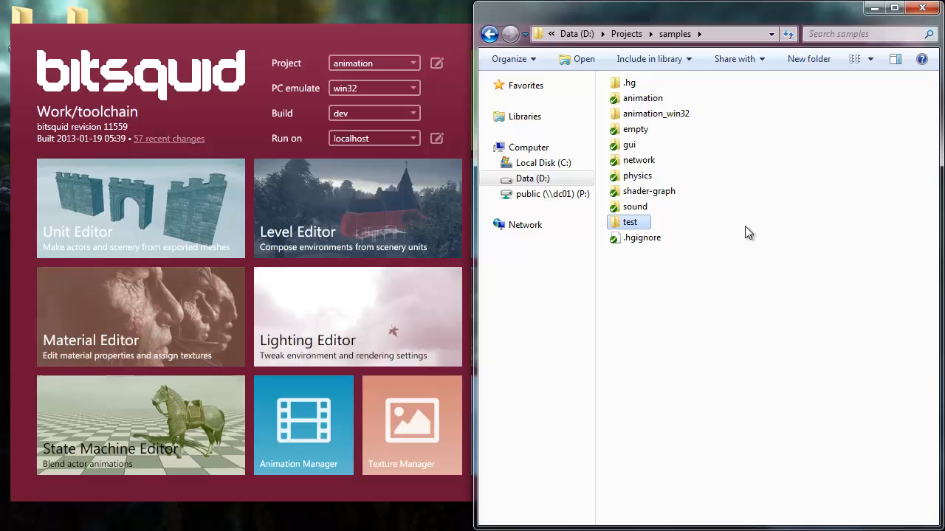
pyautogui.moveTo(361, 42)
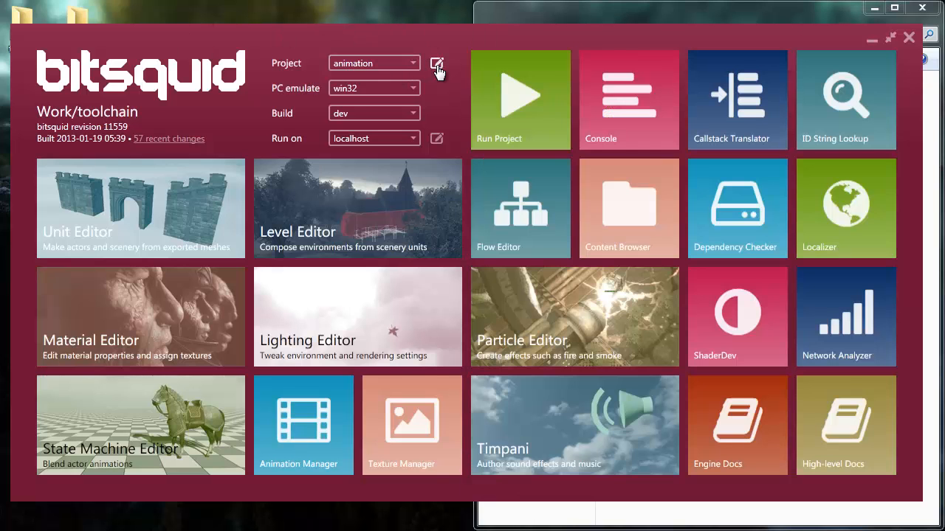
# Add a new project whose directory is the samples test folder.
pyautogui.click(436, 63)
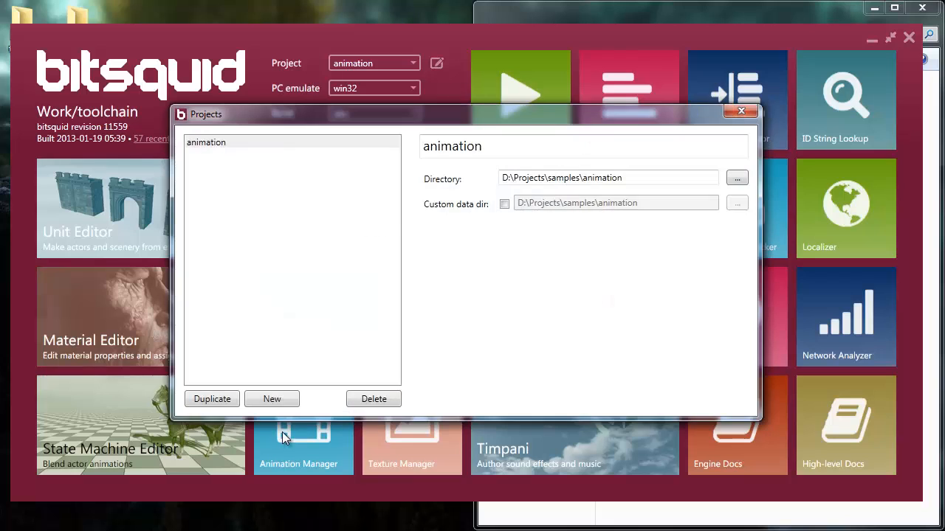
pyautogui.click(271, 399)
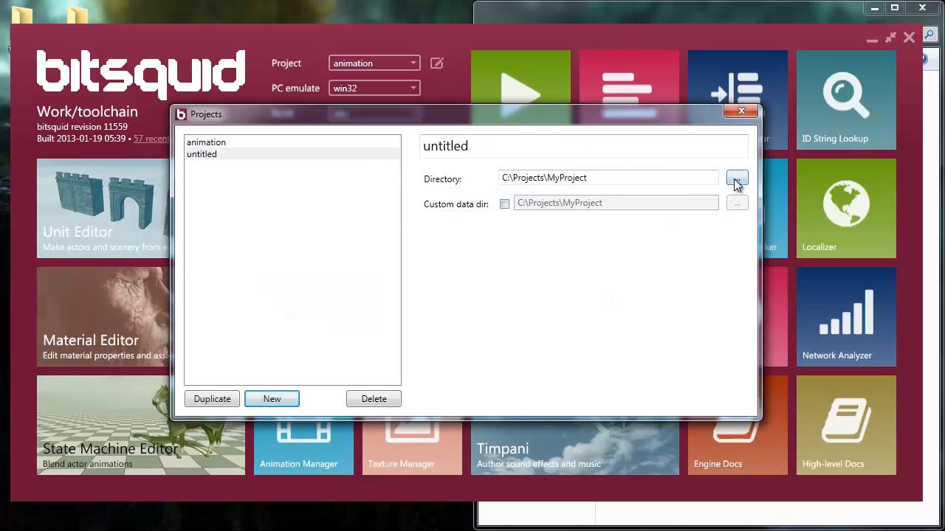
pyautogui.click(736, 178)
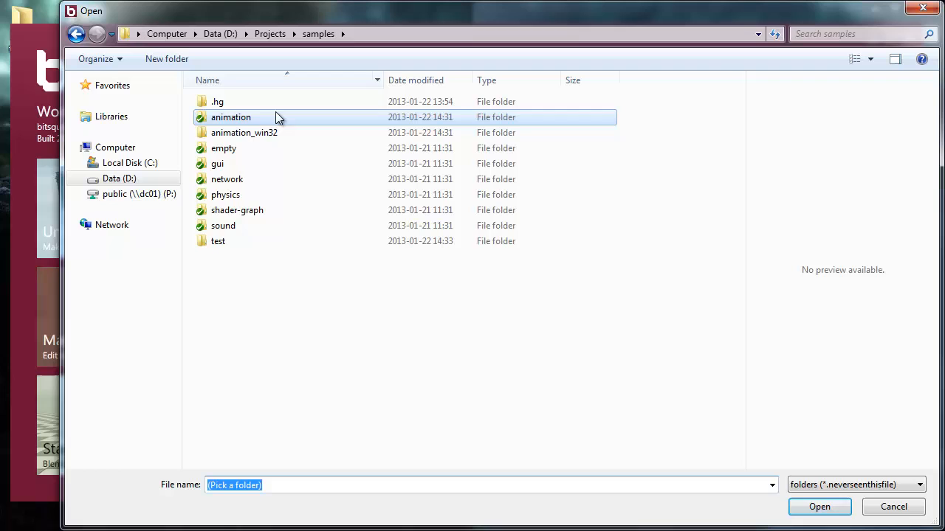
pyautogui.doubleClick(218, 240)
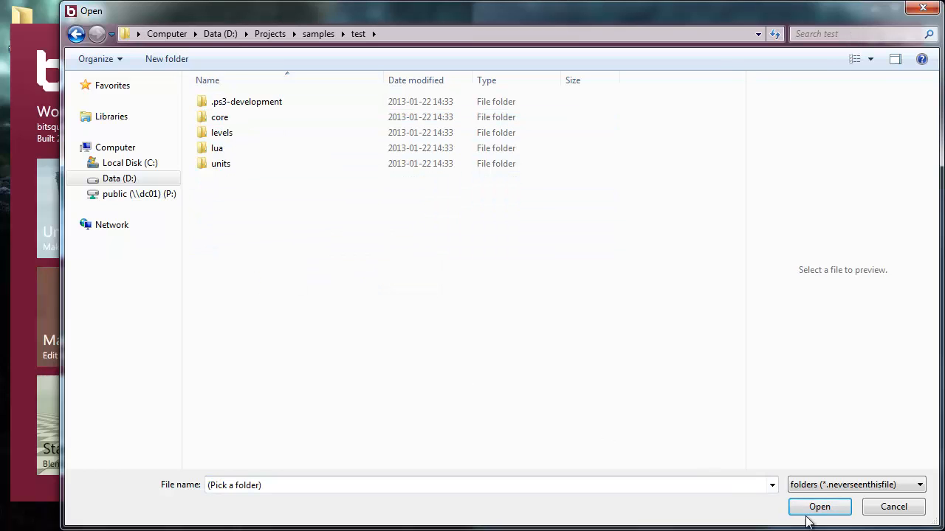
pyautogui.click(820, 506)
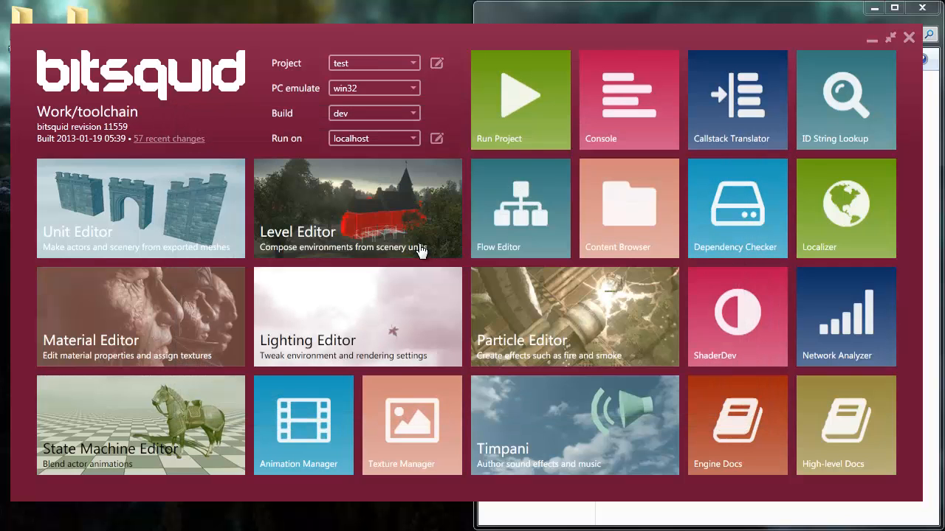
# Check the new test_win32 folder in Explorer, then return to Tool Center.
pyautogui.click(520, 100)
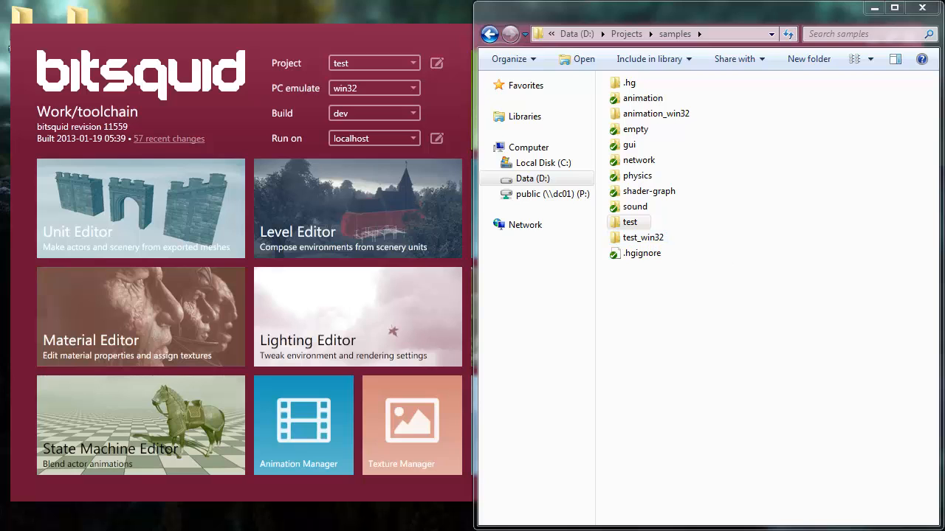
pyautogui.click(629, 222)
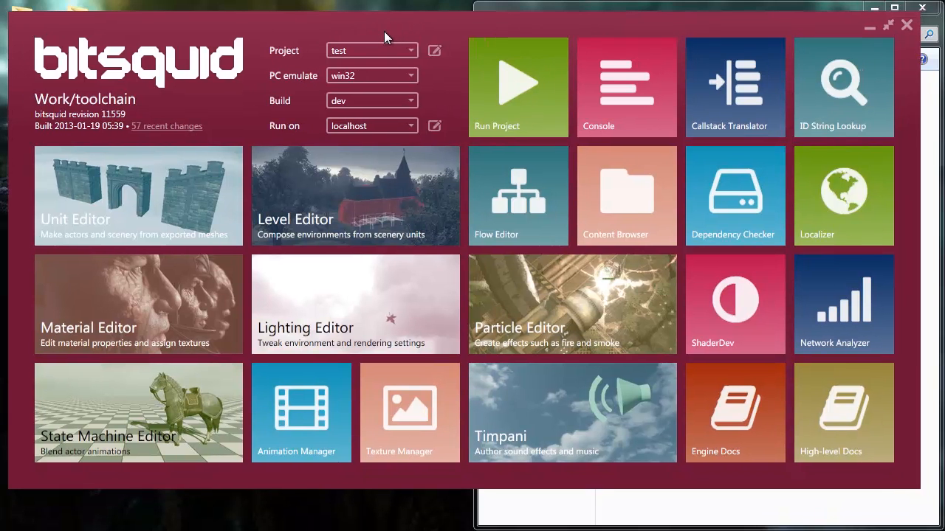
pyautogui.moveTo(572, 48)
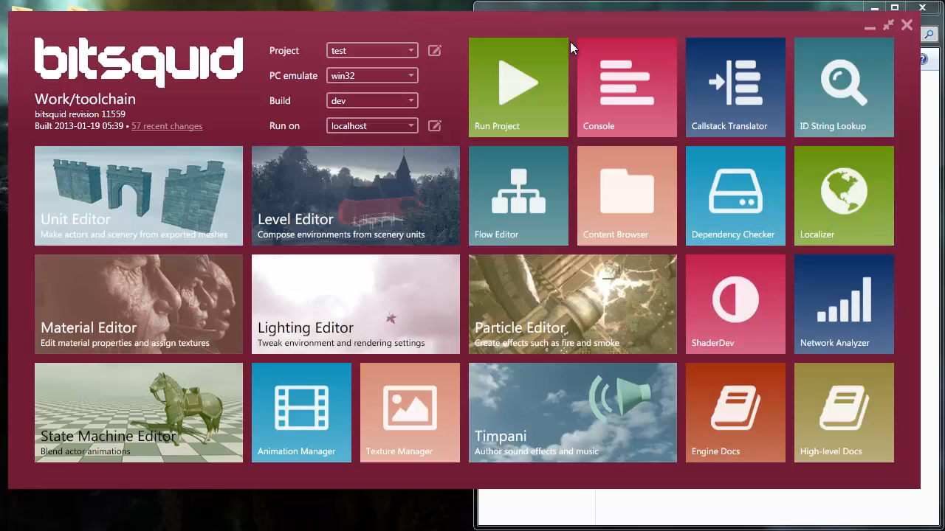
pyautogui.moveTo(622, 127)
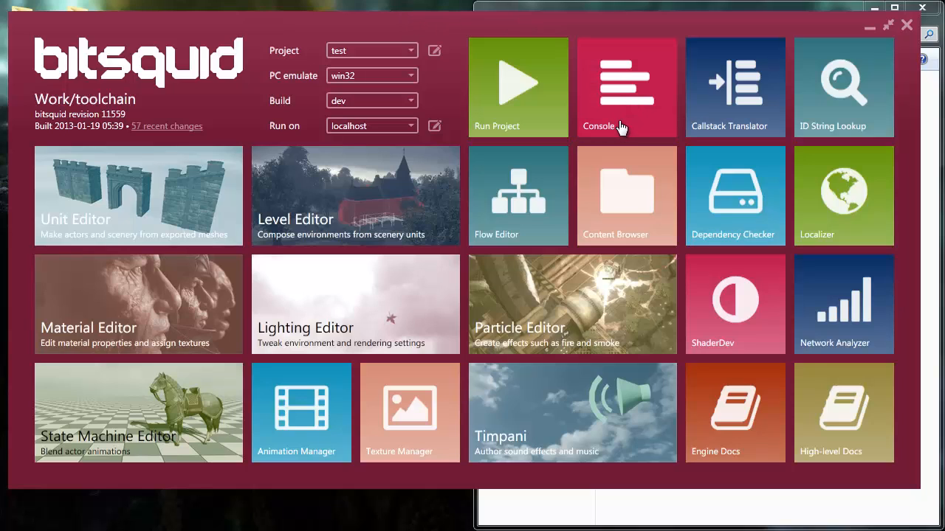
pyautogui.moveTo(634, 125)
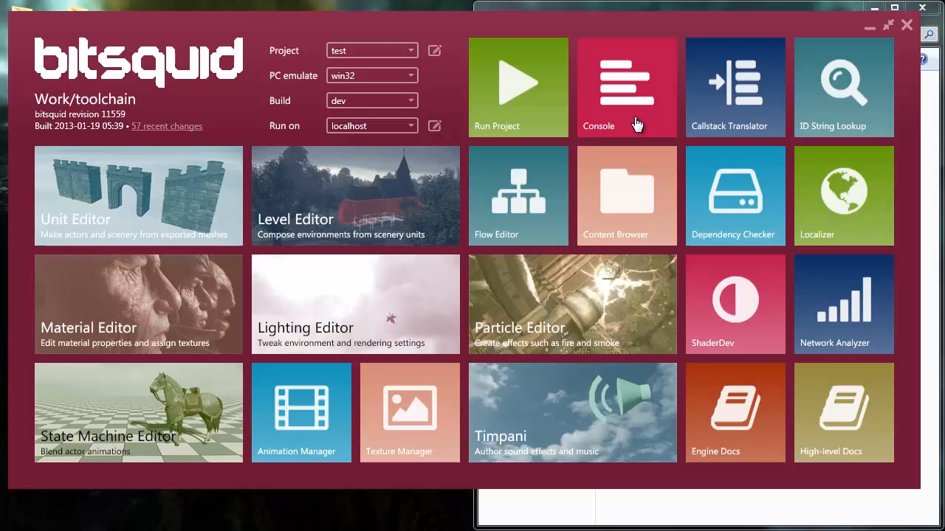
# Open the Console from its tile and drag its edges to enlarge the window.
pyautogui.click(626, 87)
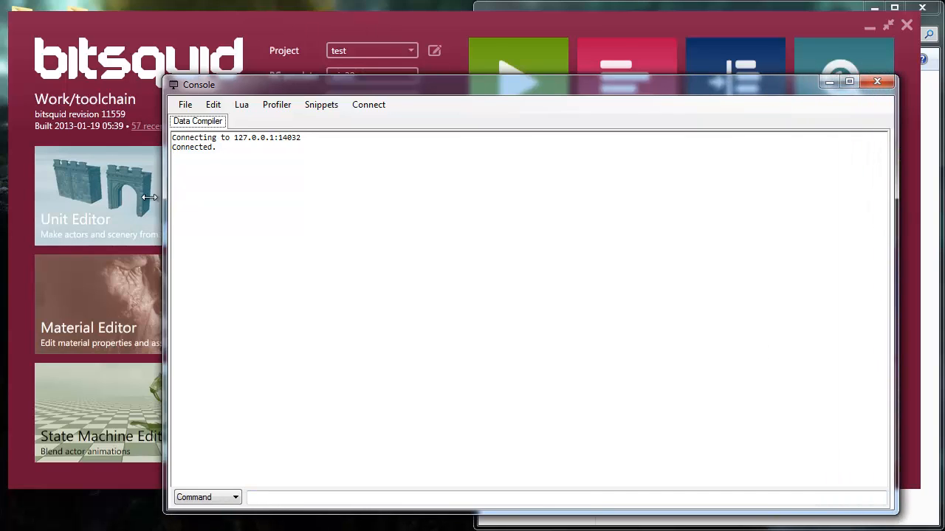
pyautogui.moveTo(199, 84); pyautogui.dragTo(55, 84)
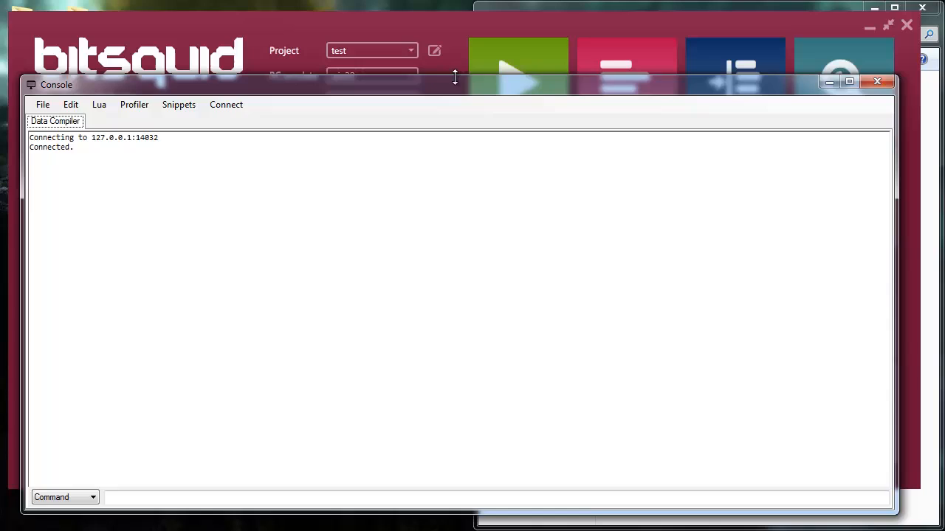
pyautogui.moveTo(454, 84); pyautogui.dragTo(483, 276)
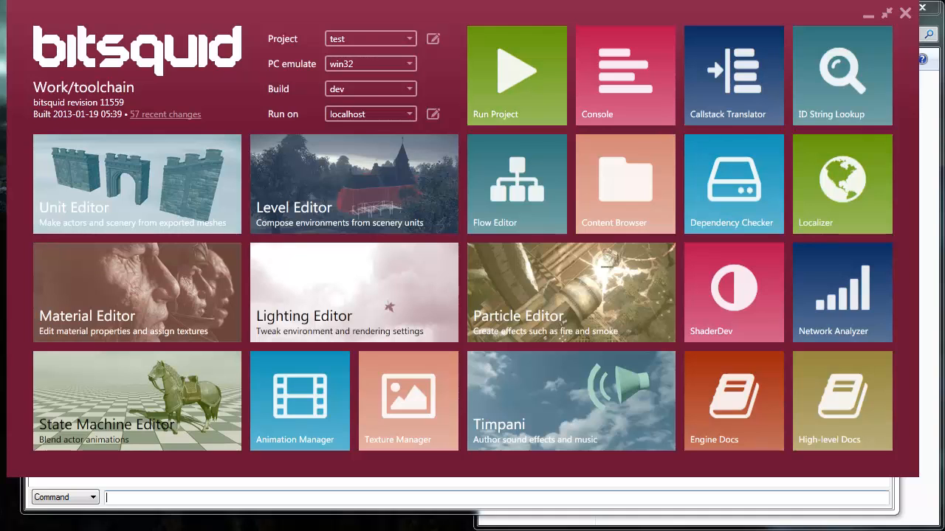
pyautogui.click(515, 75)
pyautogui.write('perfhud artist')
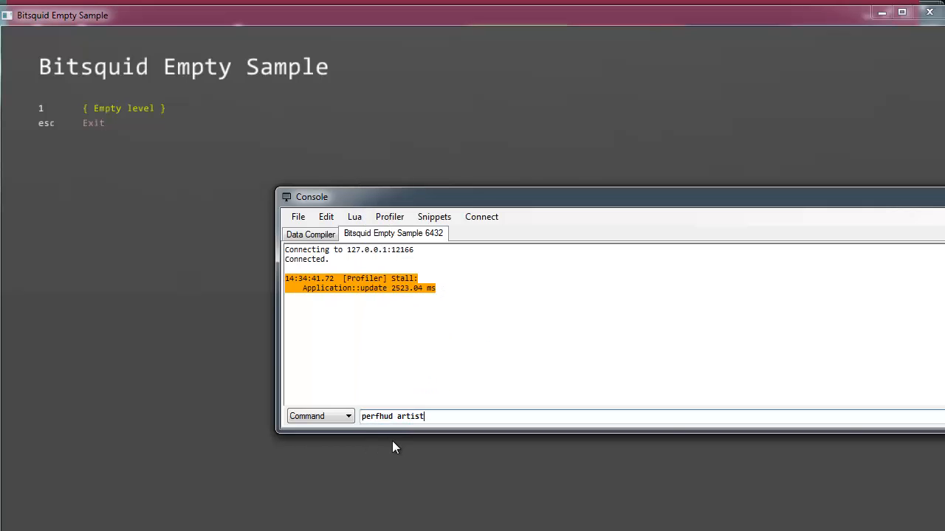
# Run 'perfhud artist' for performance stats, then enter 'help' to list commands.
pyautogui.press('Return')
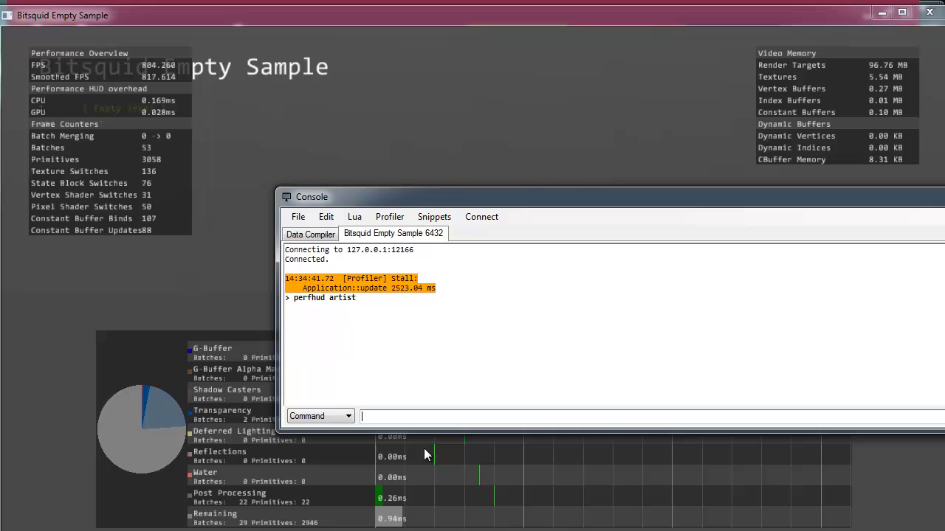
pyautogui.write('help')
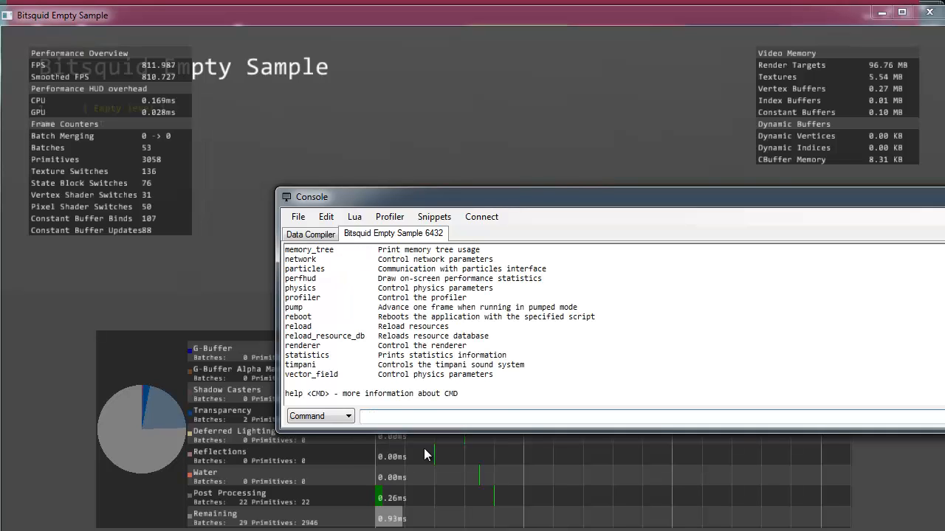
pyautogui.moveTo(535, 209)
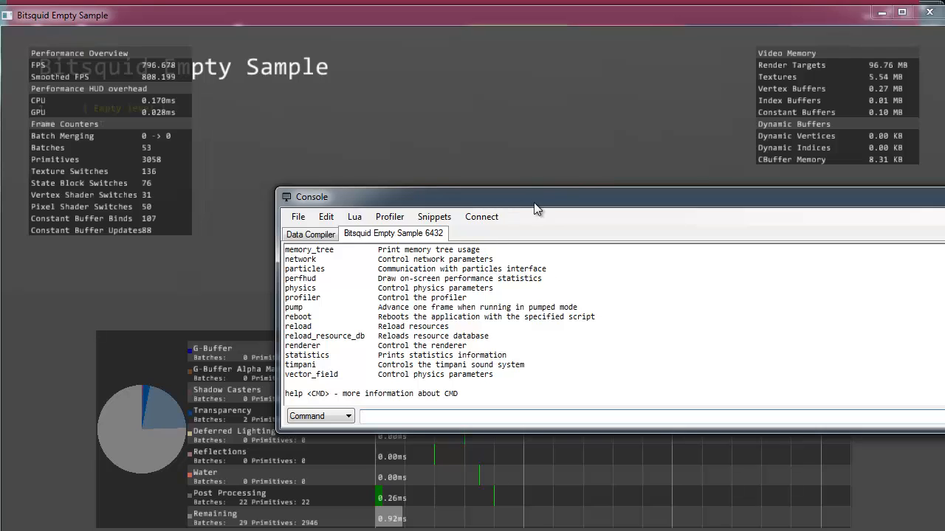
pyautogui.moveTo(311, 170)
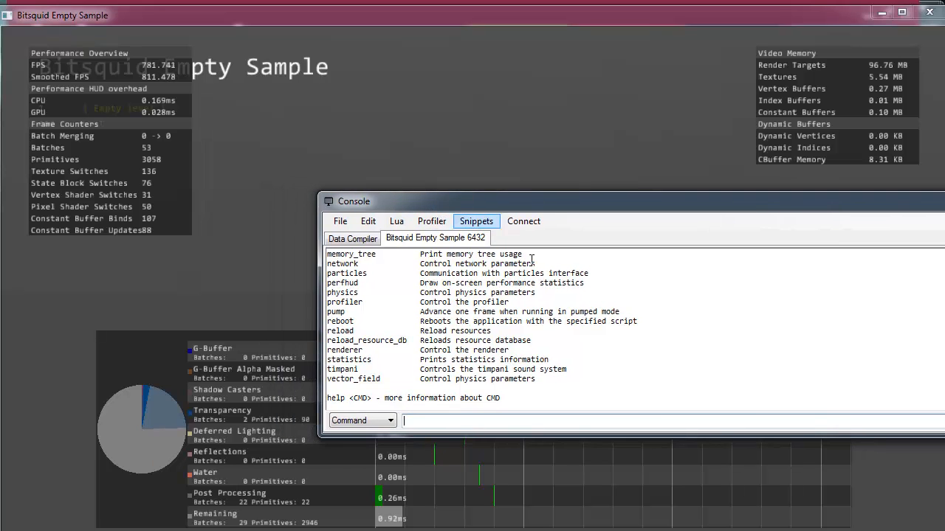
pyautogui.moveTo(604, 312)
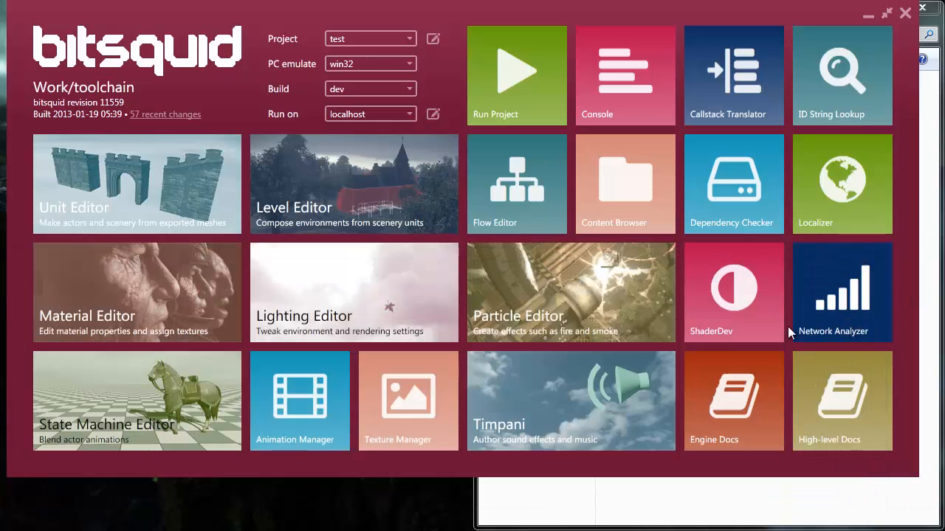
pyautogui.moveTo(487, 358)
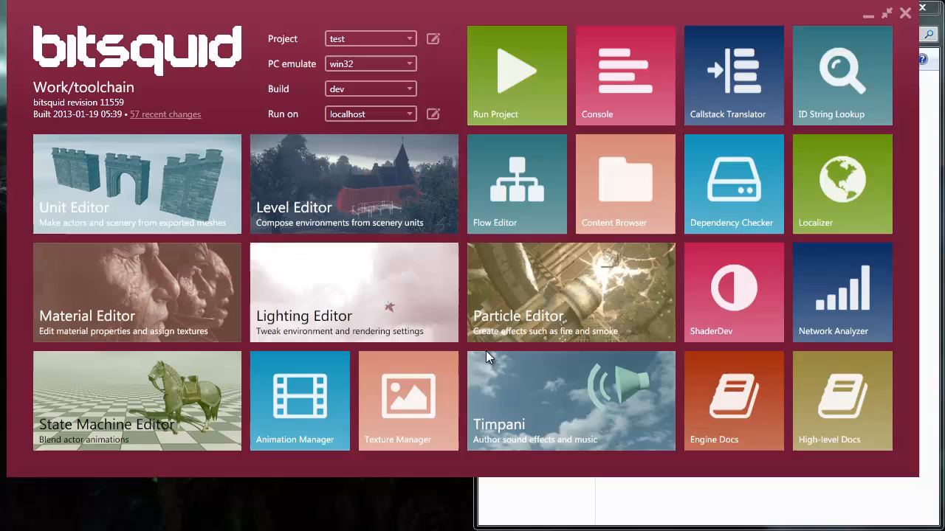